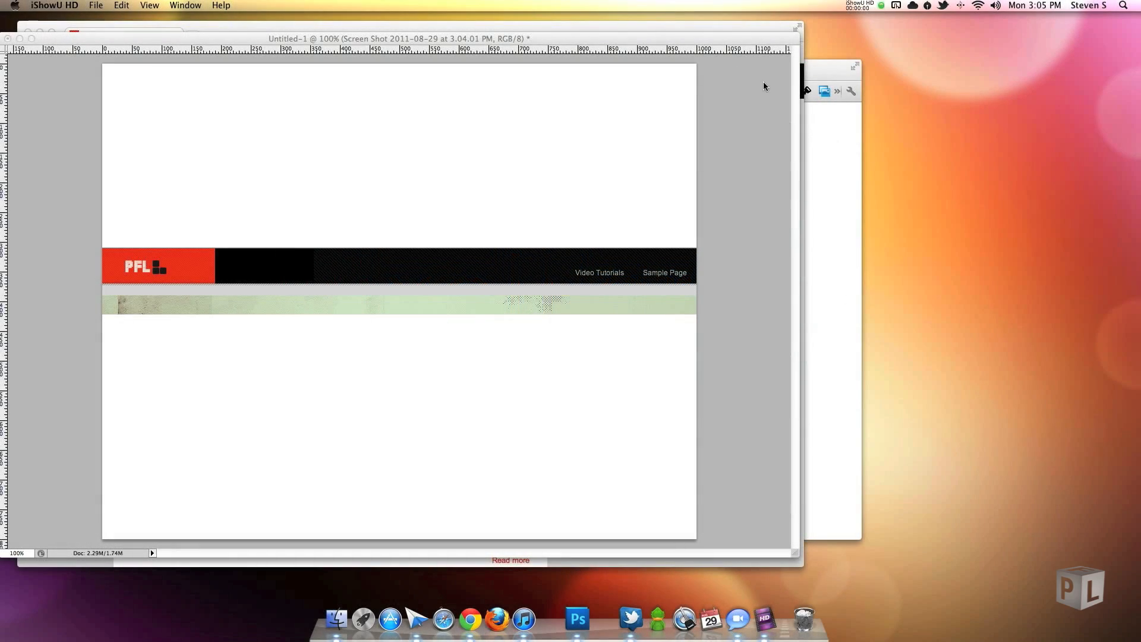
pyautogui.moveTo(710, 43)
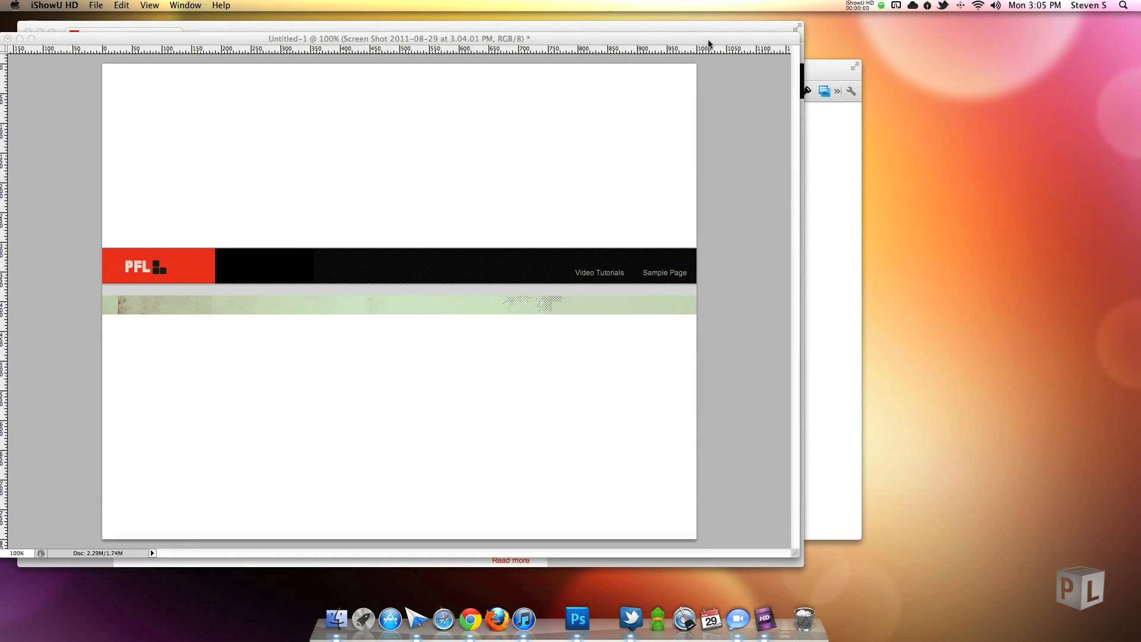
# Bring the website header mockup document to the front in Photoshop.
pyautogui.click(577, 620)
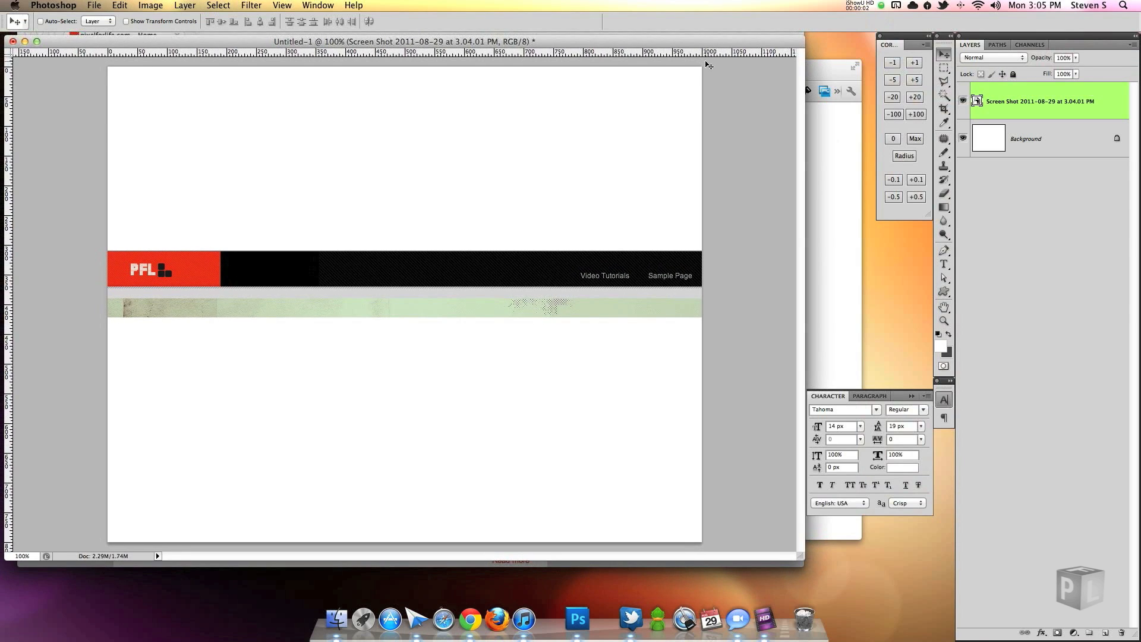
pyautogui.moveTo(706, 87)
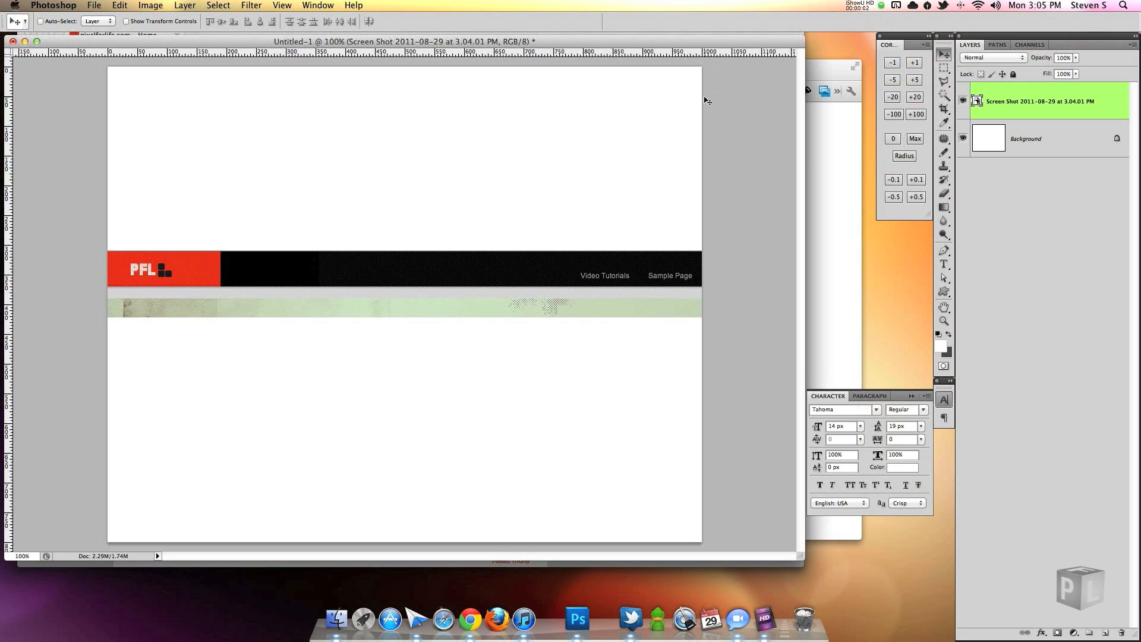
pyautogui.moveTo(702, 102)
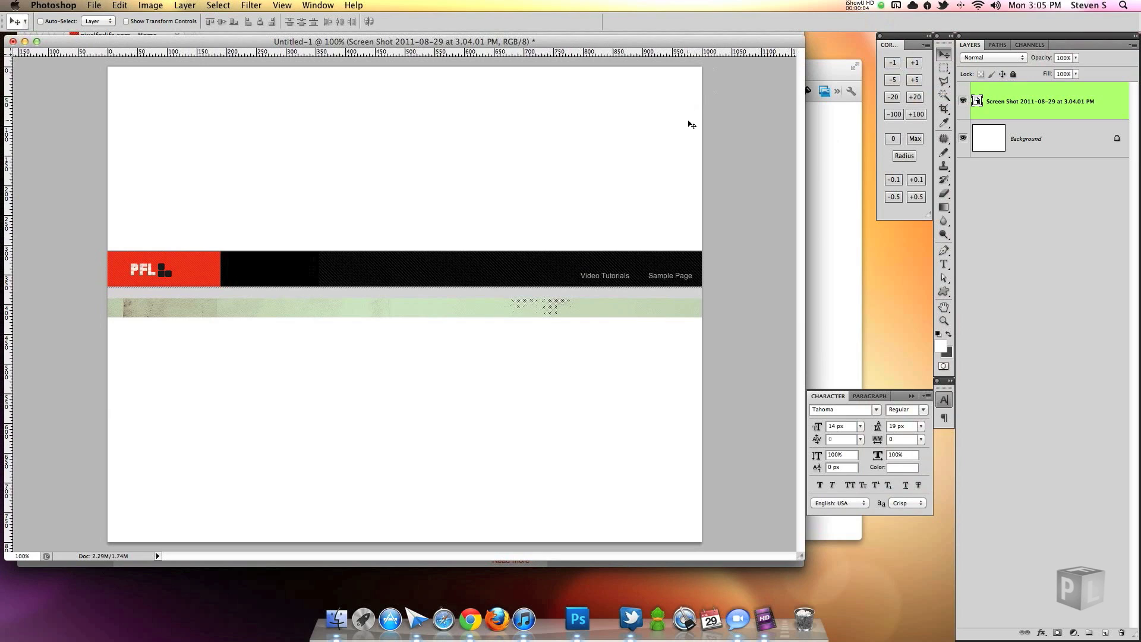
pyautogui.moveTo(695, 132)
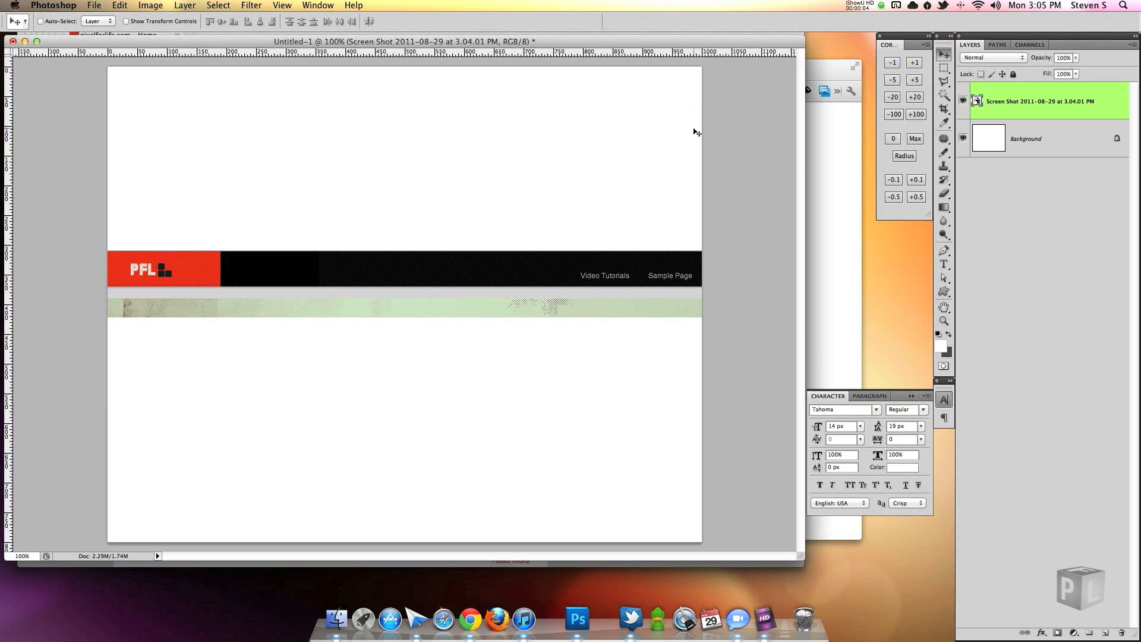
pyautogui.moveTo(724, 175)
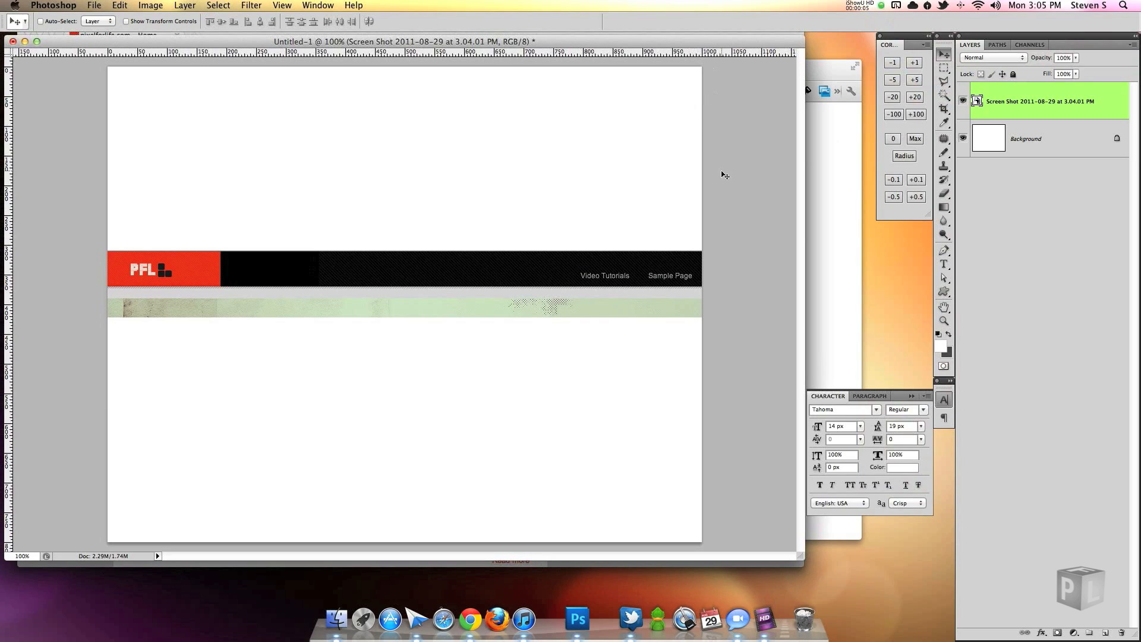
pyautogui.moveTo(982, 365)
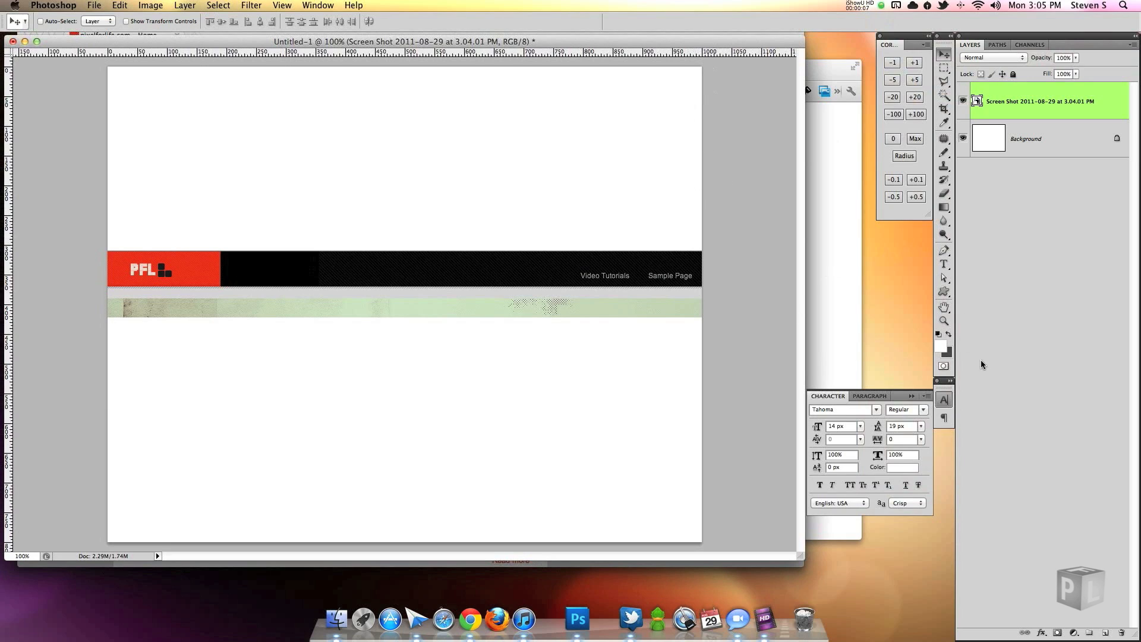
# Draw a red circle and a rounded square cut to an L by a subtracted offset copy, then view the Twitter 't' reference.
pyautogui.click(943, 365)
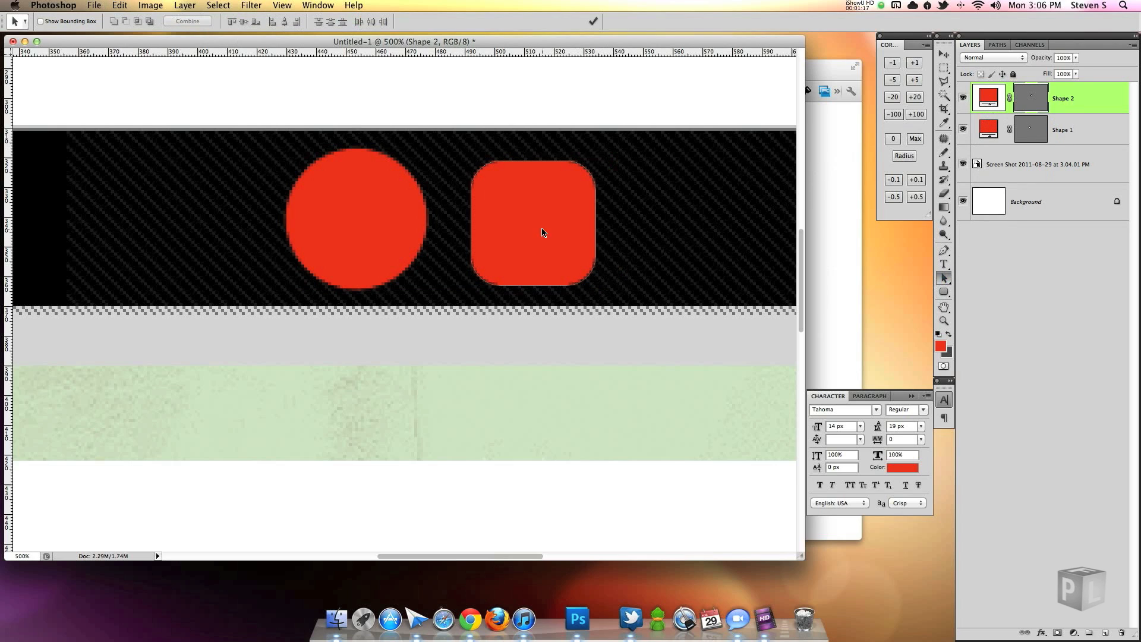
pyautogui.click(532, 223)
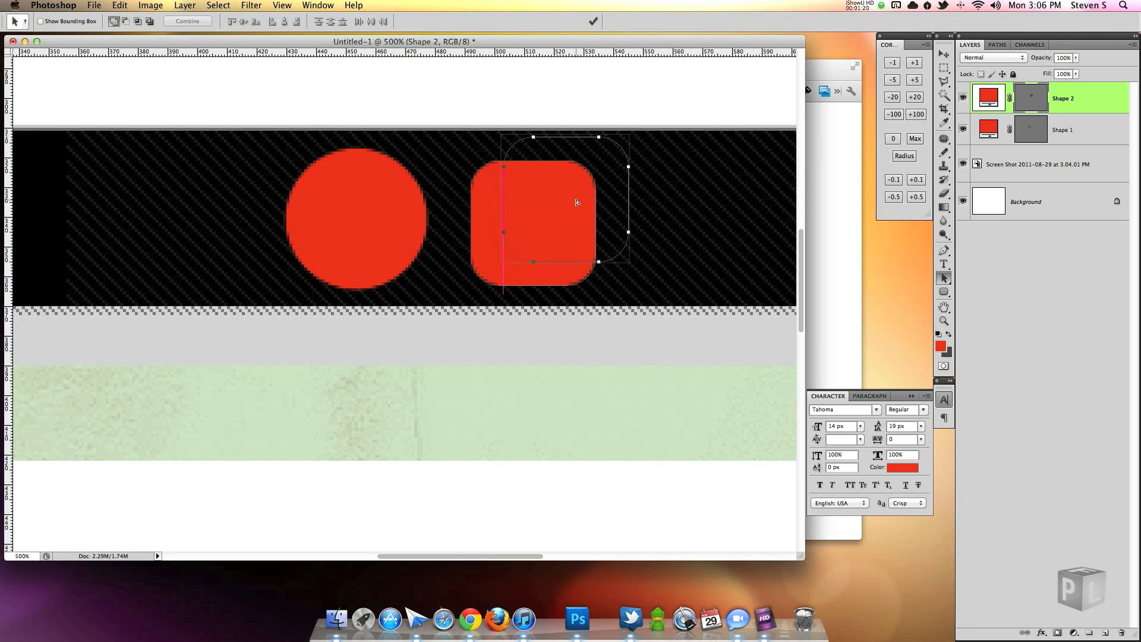
pyautogui.click(125, 21)
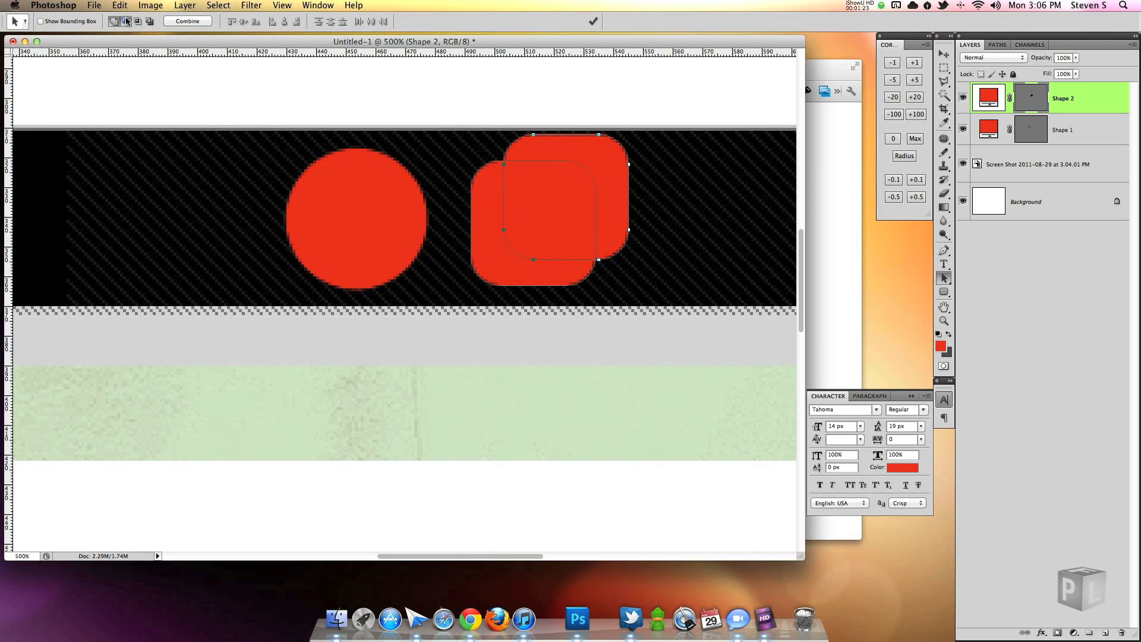
pyautogui.click(138, 21)
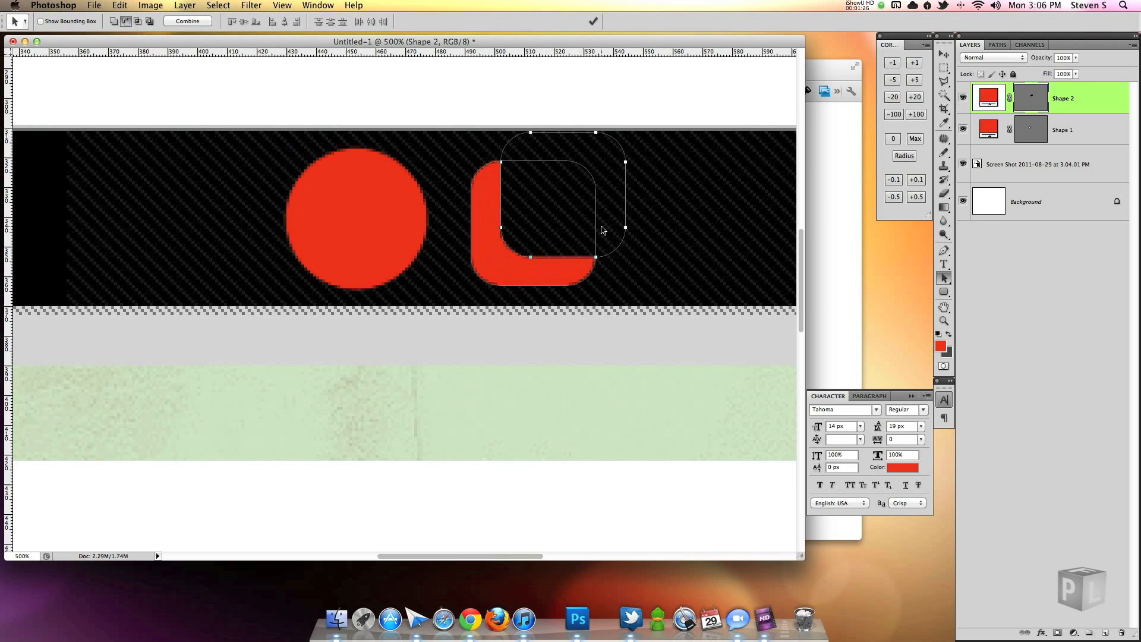
pyautogui.moveTo(601, 234)
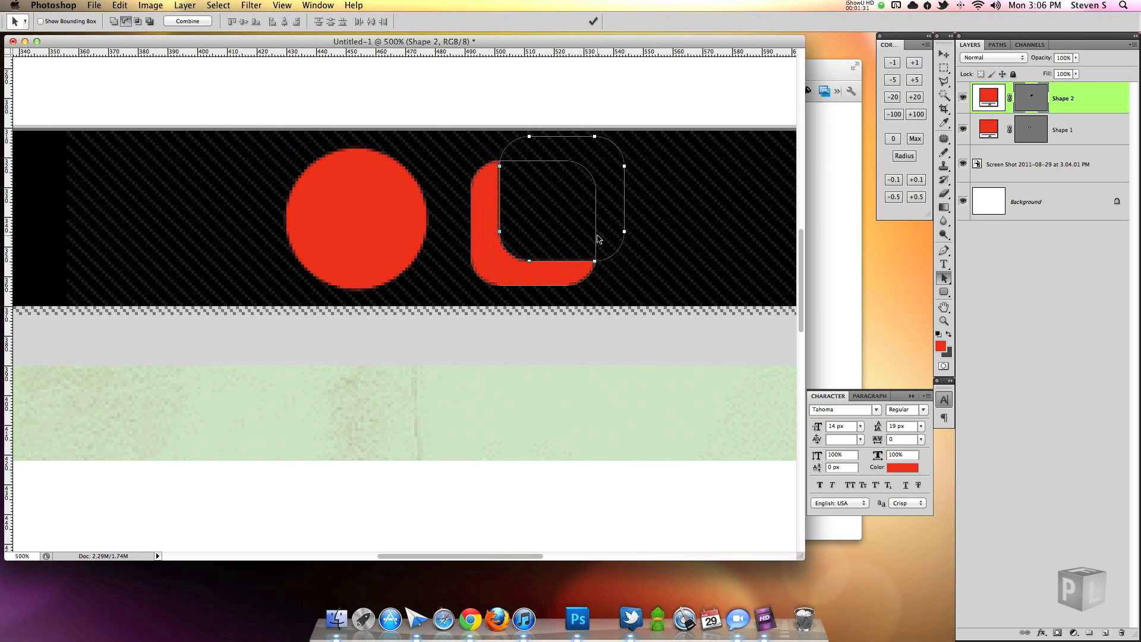
pyautogui.click(471, 619)
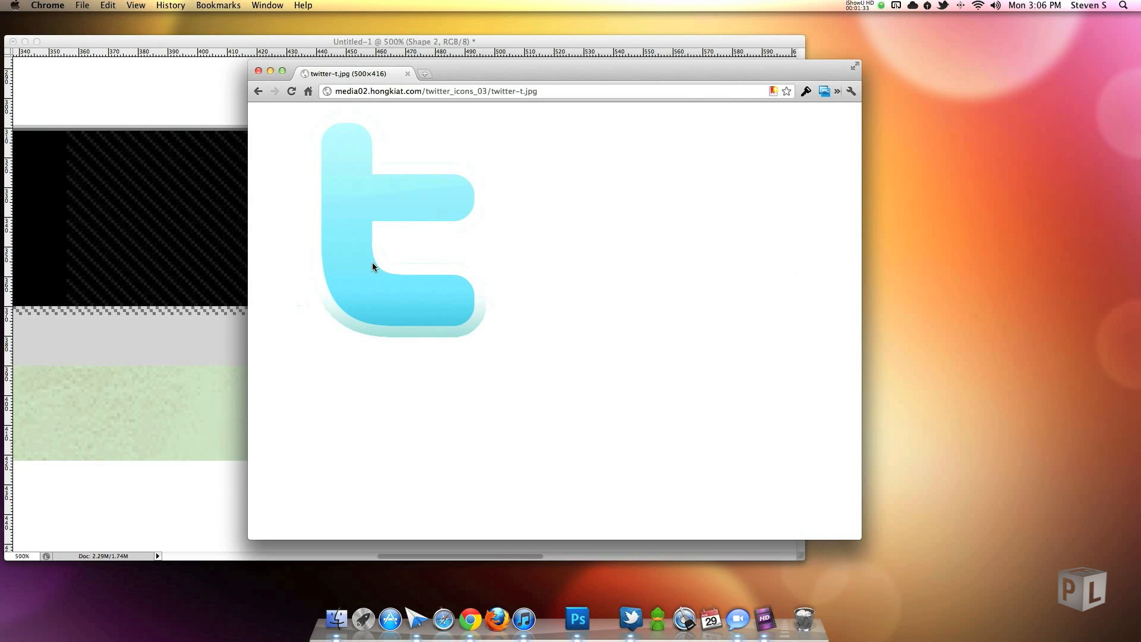
pyautogui.moveTo(224, 331)
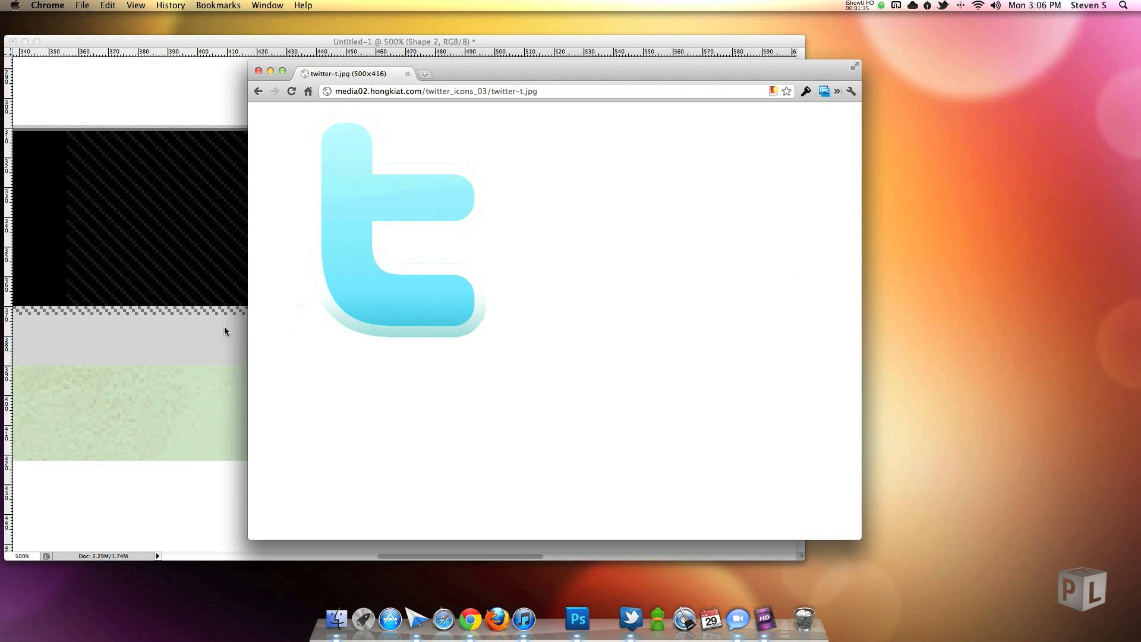
# Return to the icon document to start squaring off the L shape's corners.
pyautogui.click(577, 619)
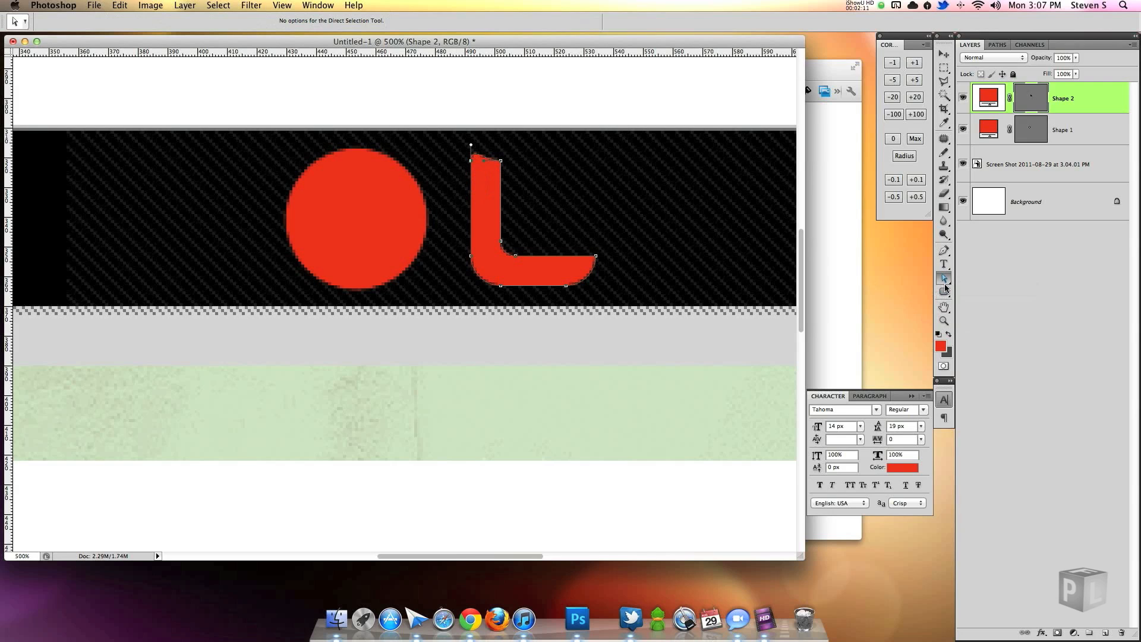
# Sharpen and realign the L's anchor points, then round both stroke ends like the Twitter 't' stem.
pyautogui.click(943, 251)
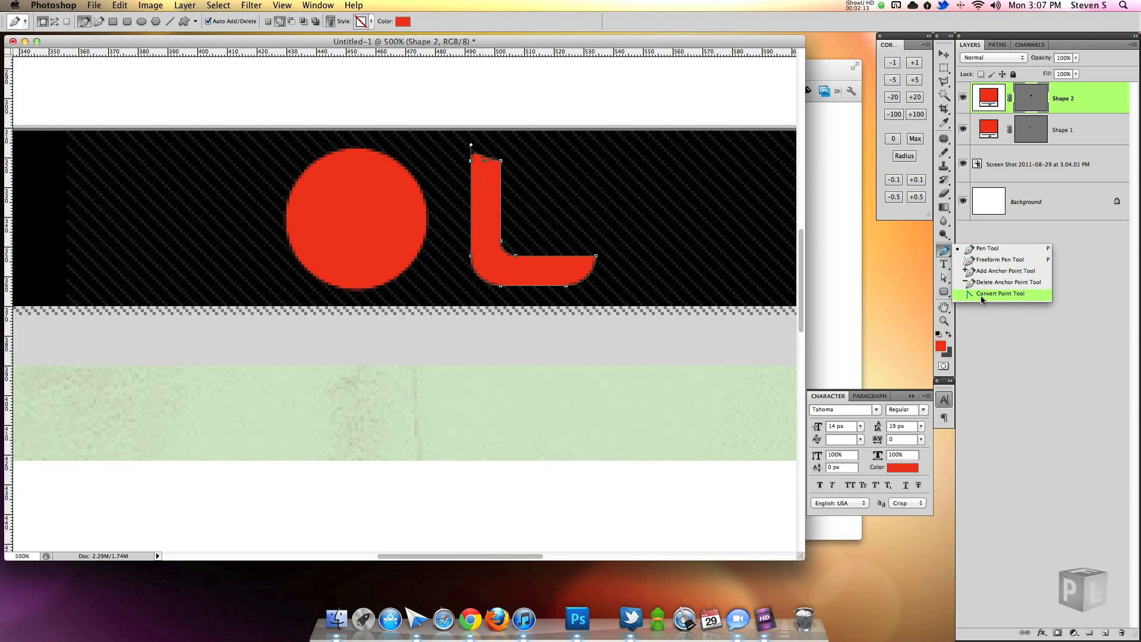
pyautogui.click(999, 293)
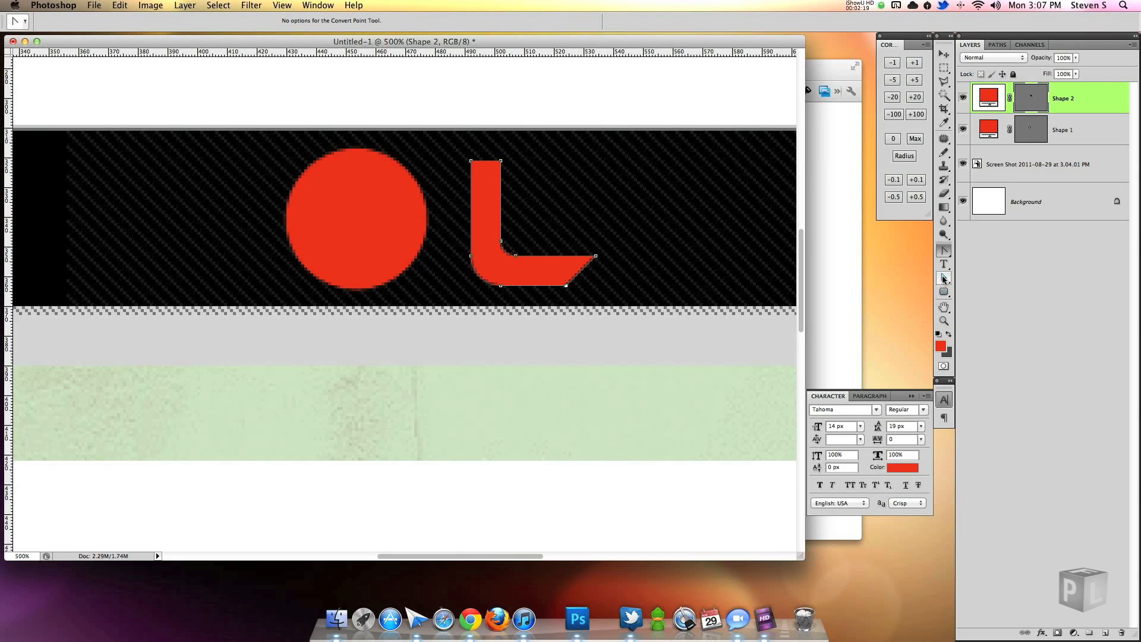
pyautogui.click(942, 278)
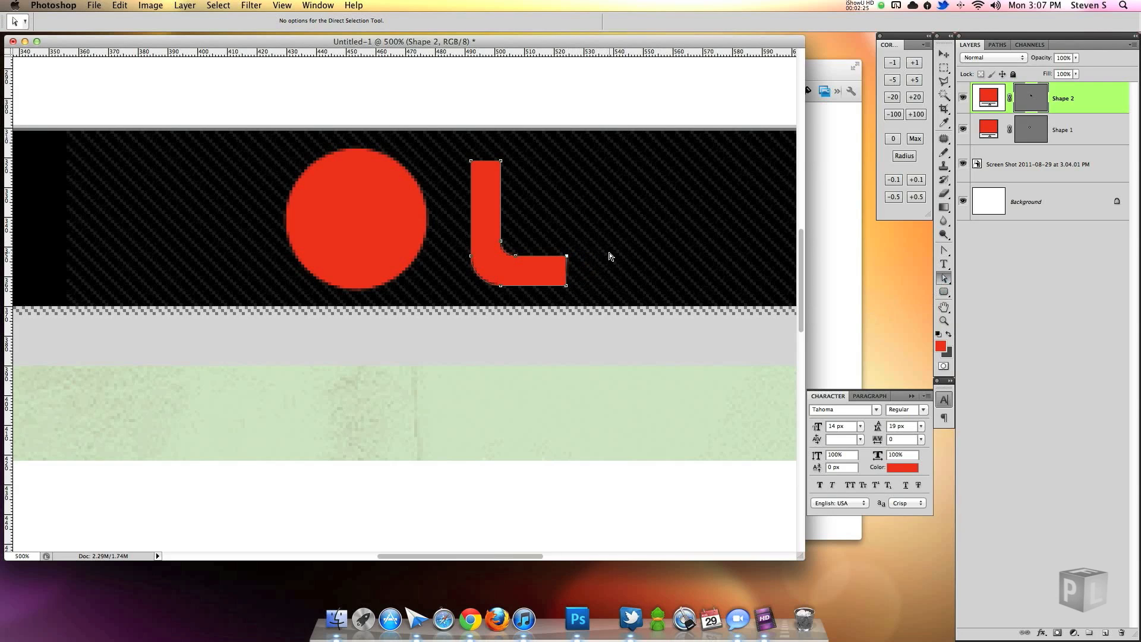
pyautogui.moveTo(633, 255)
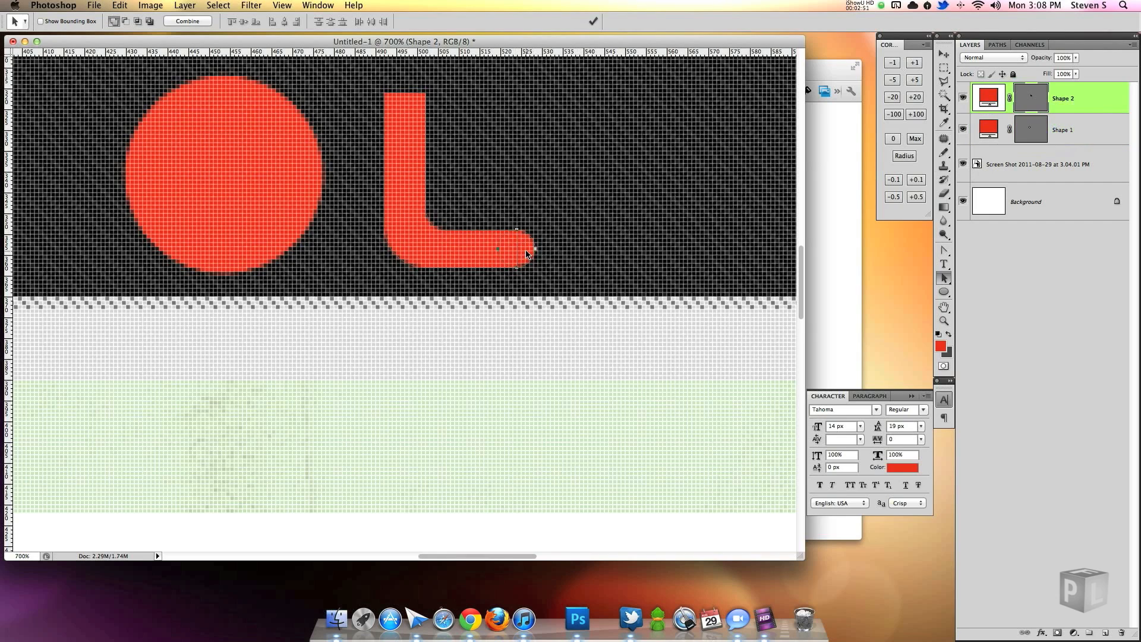
pyautogui.moveTo(517, 250); pyautogui.dragTo(400, 100)
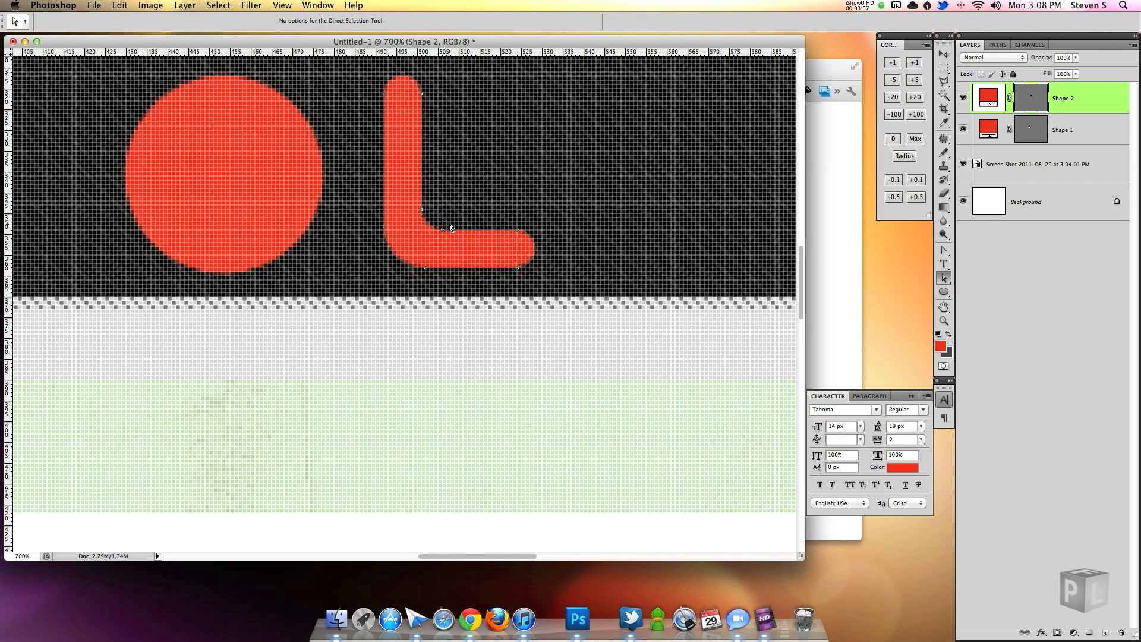
pyautogui.moveTo(677, 264)
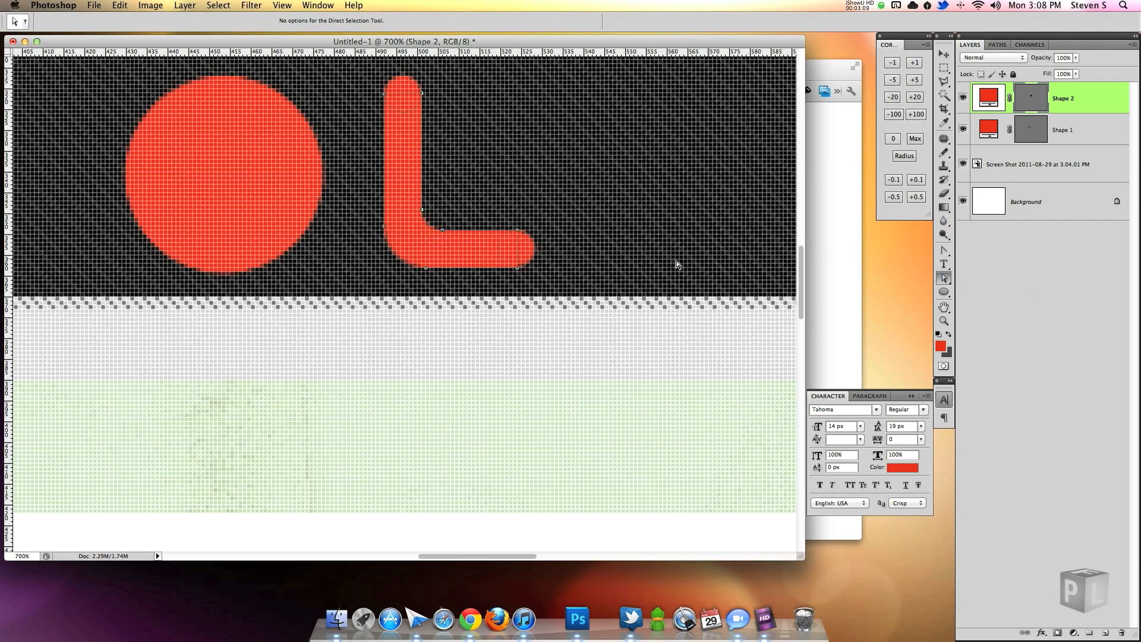
pyautogui.click(1039, 164)
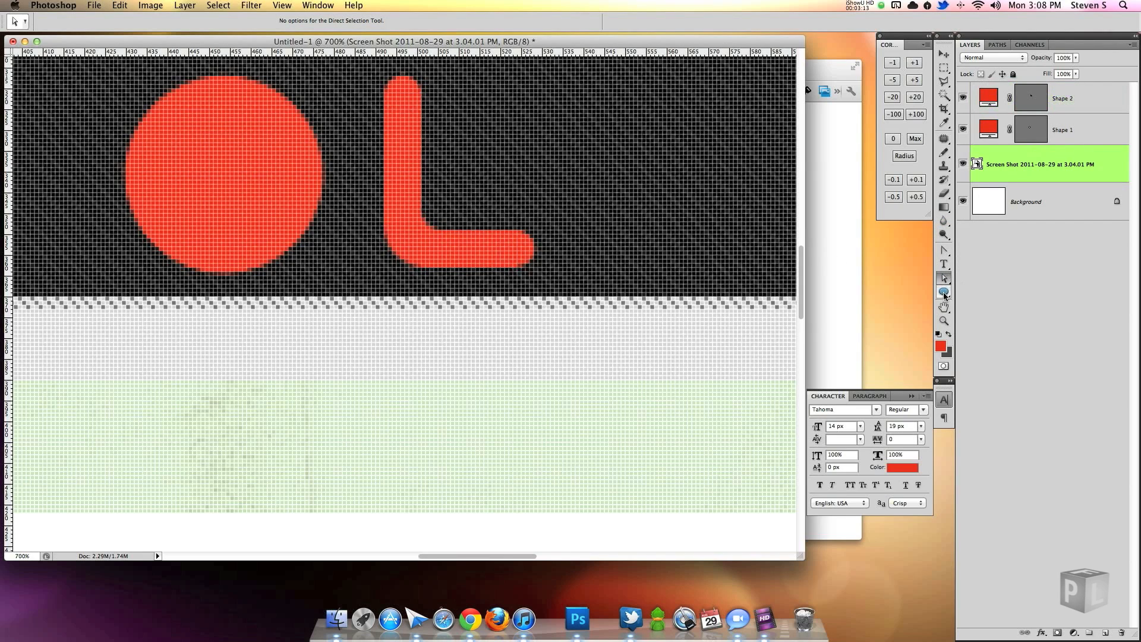
# Add a rectangular crossbar to the L shape to form a lowercase 't'.
pyautogui.click(944, 291)
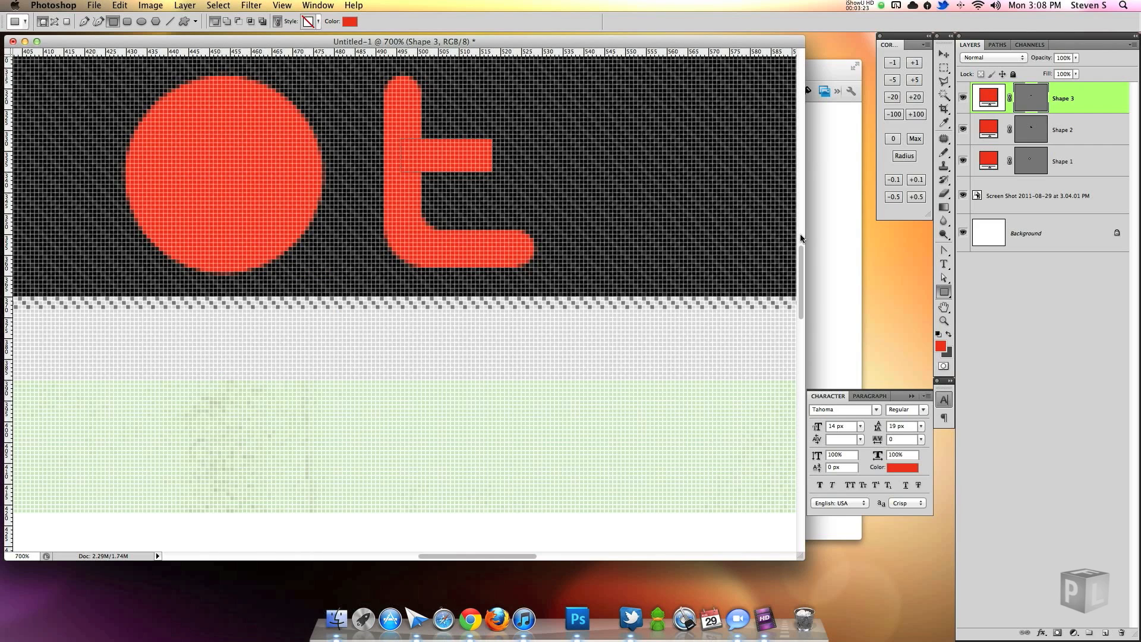
pyautogui.click(944, 281)
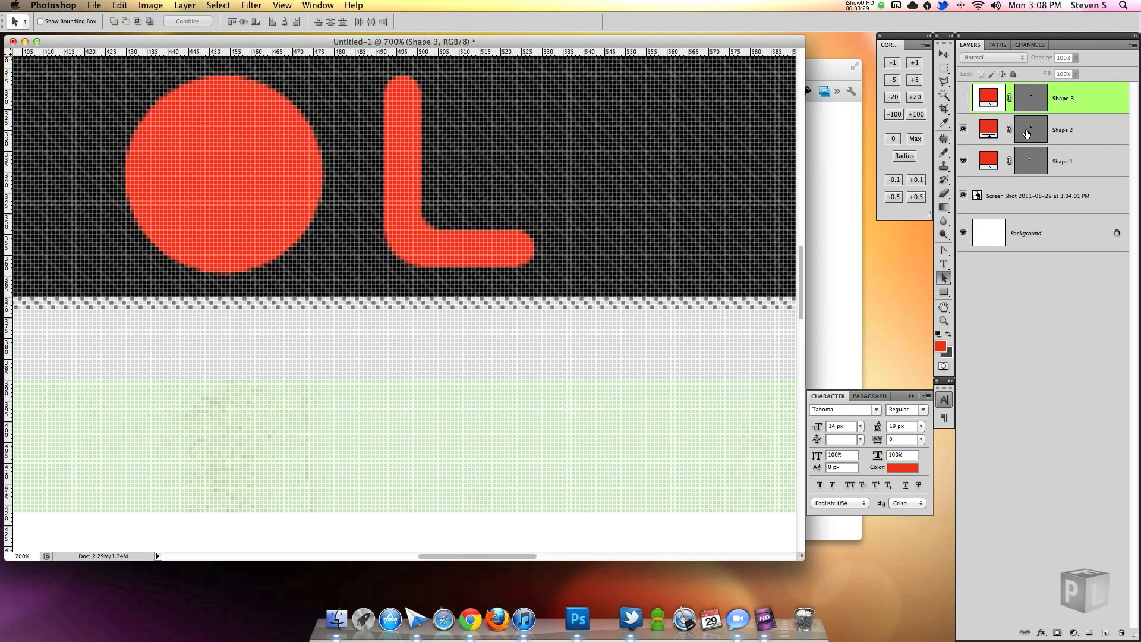
pyautogui.click(1063, 130)
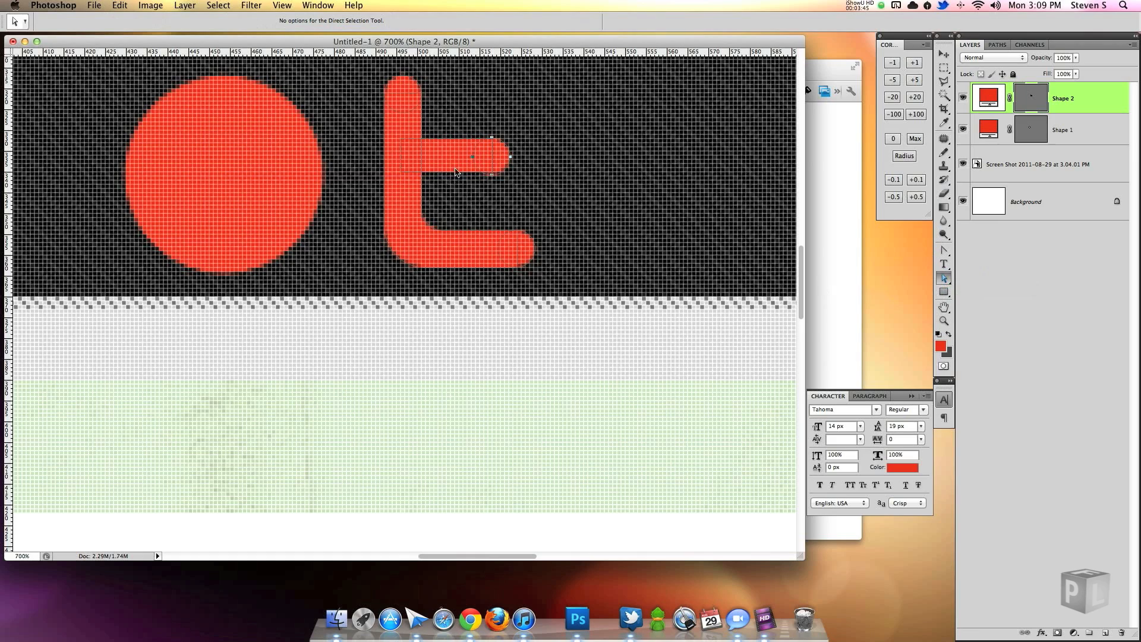
pyautogui.moveTo(435, 144)
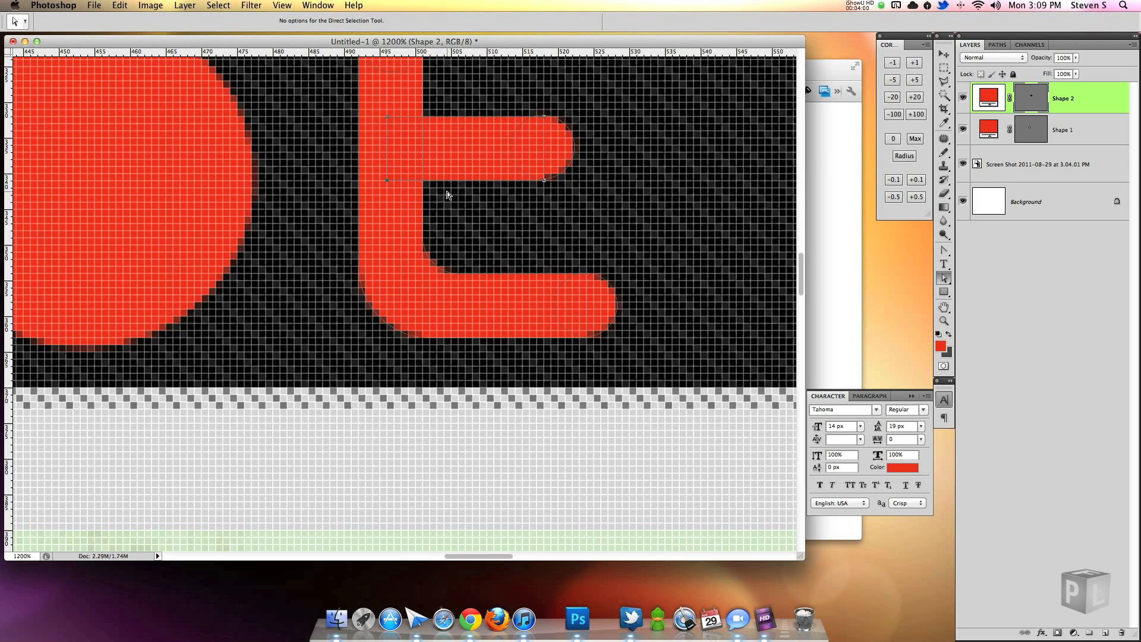
pyautogui.click(943, 278)
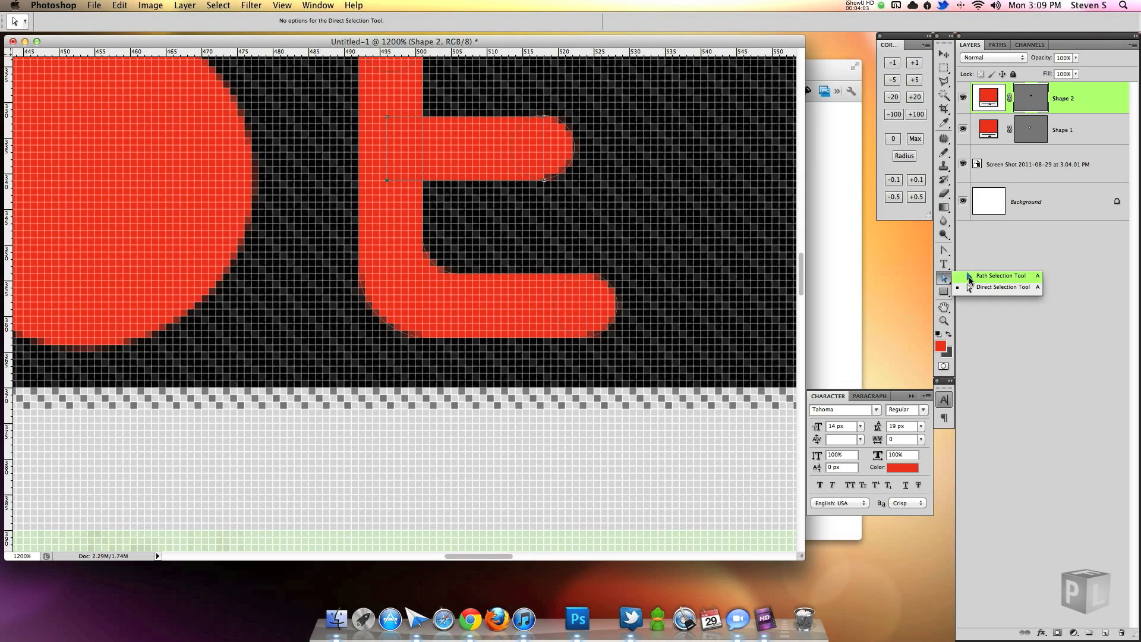
pyautogui.click(999, 275)
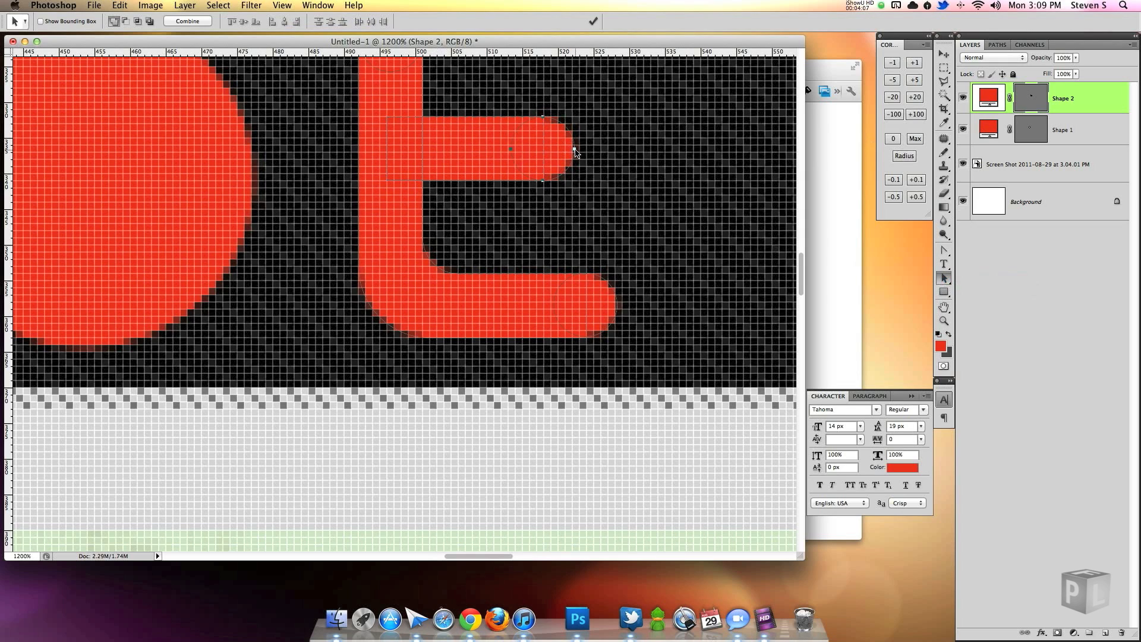
pyautogui.moveTo(786, 264)
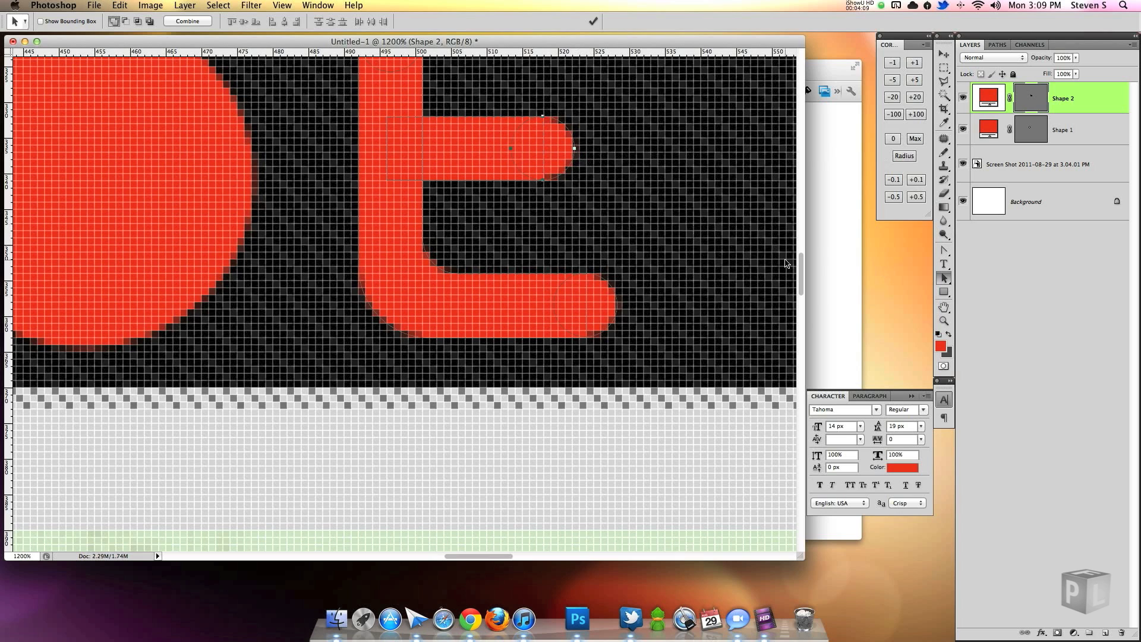
# Refine the crossbar's anchor points for a clean rounded end, then deselect via the Background layer.
pyautogui.click(943, 279)
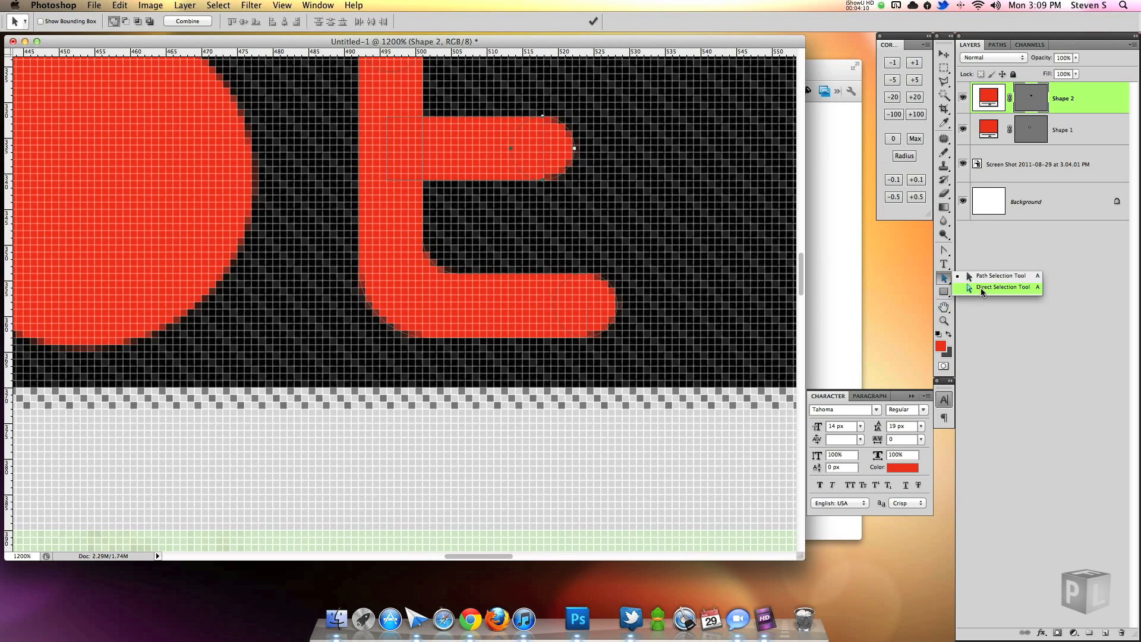
pyautogui.click(1003, 286)
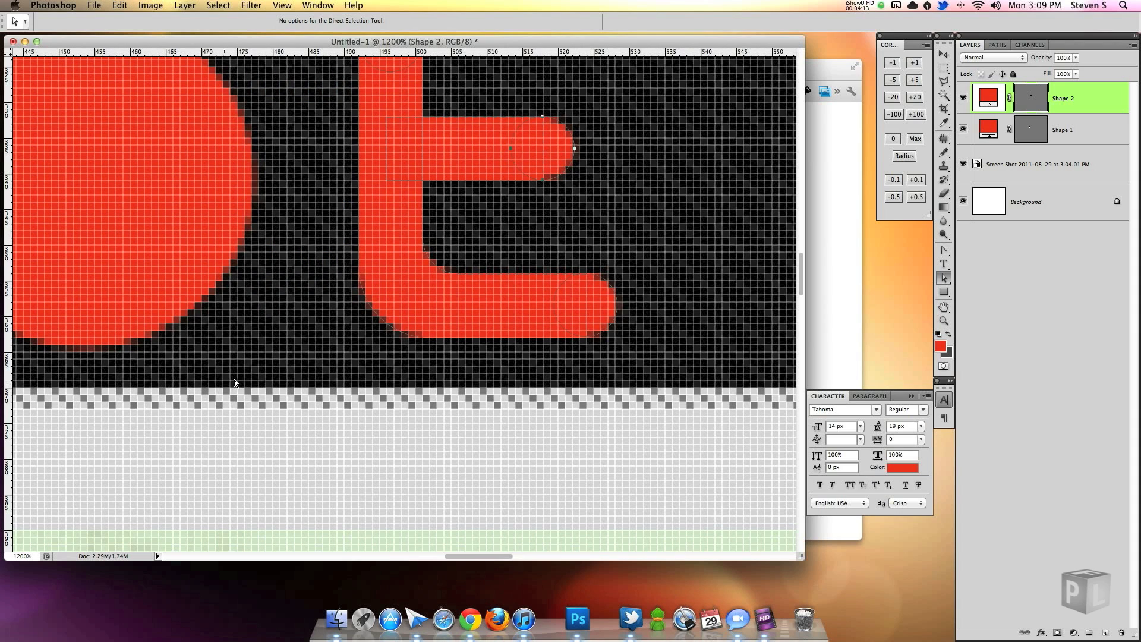
pyautogui.moveTo(500, 211)
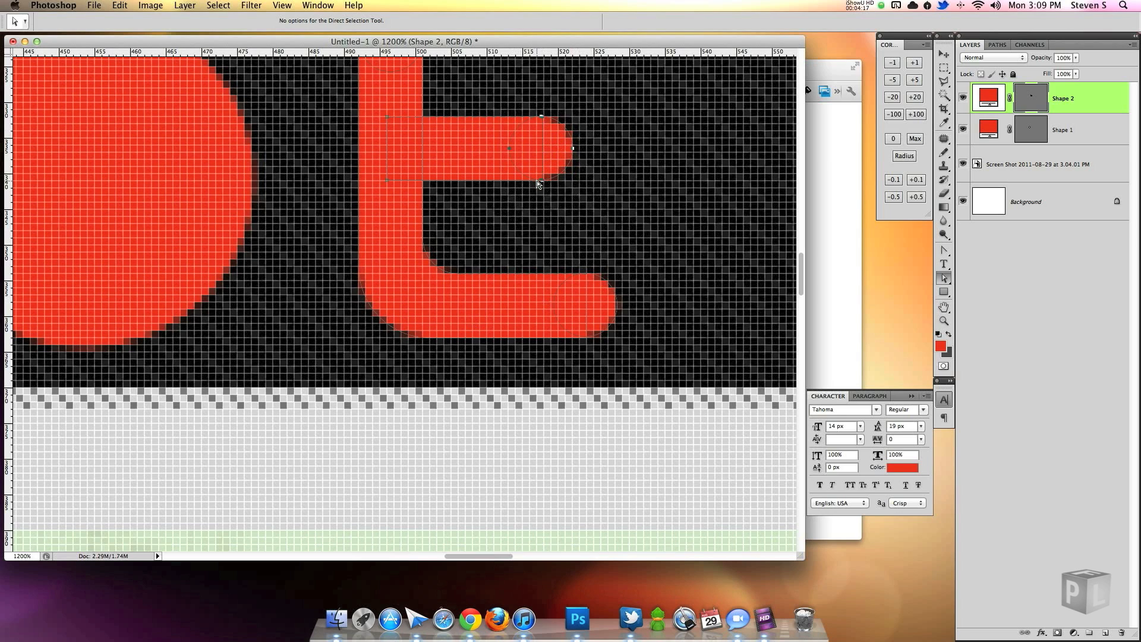
pyautogui.moveTo(647, 232)
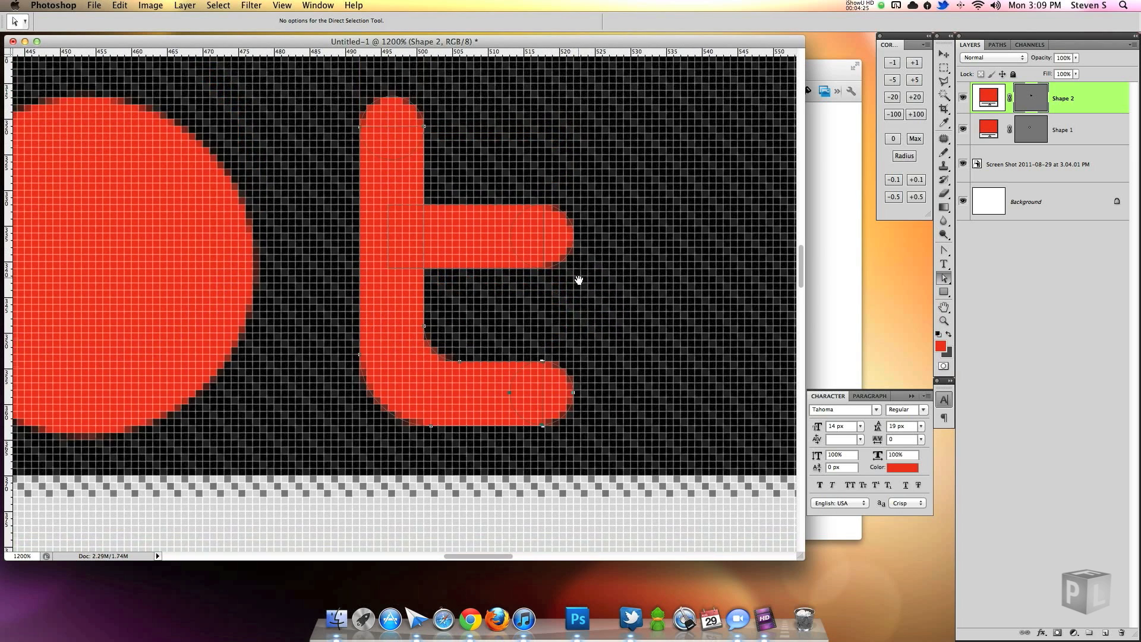
pyautogui.click(1026, 202)
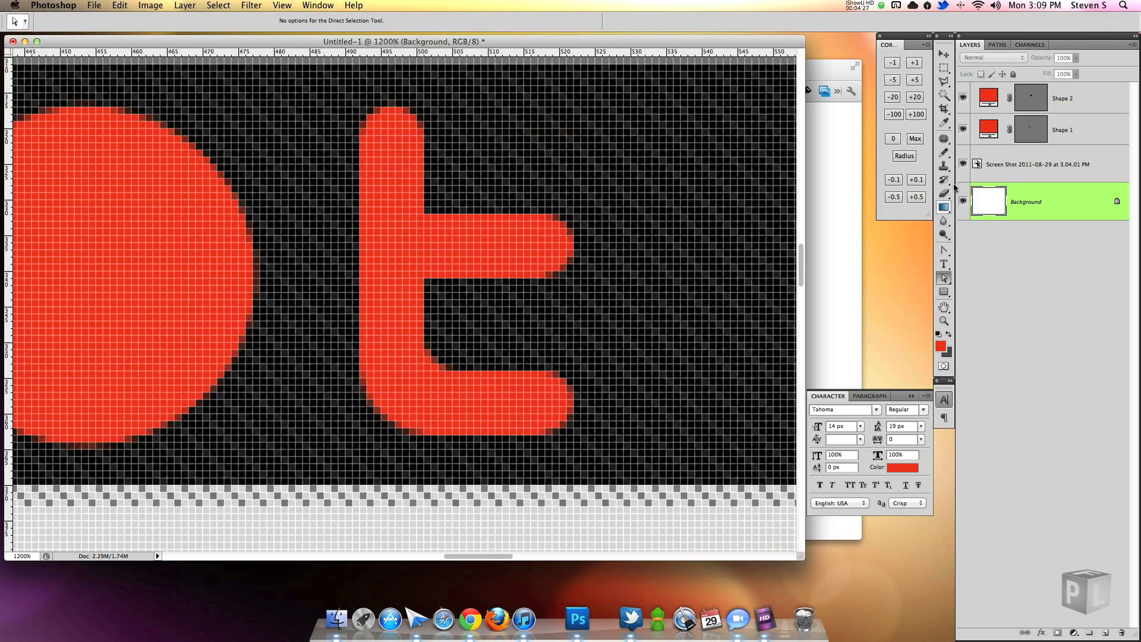
# Fill the t shape with white and Free Transform it to about 76% inside the red circle.
pyautogui.click(1063, 99)
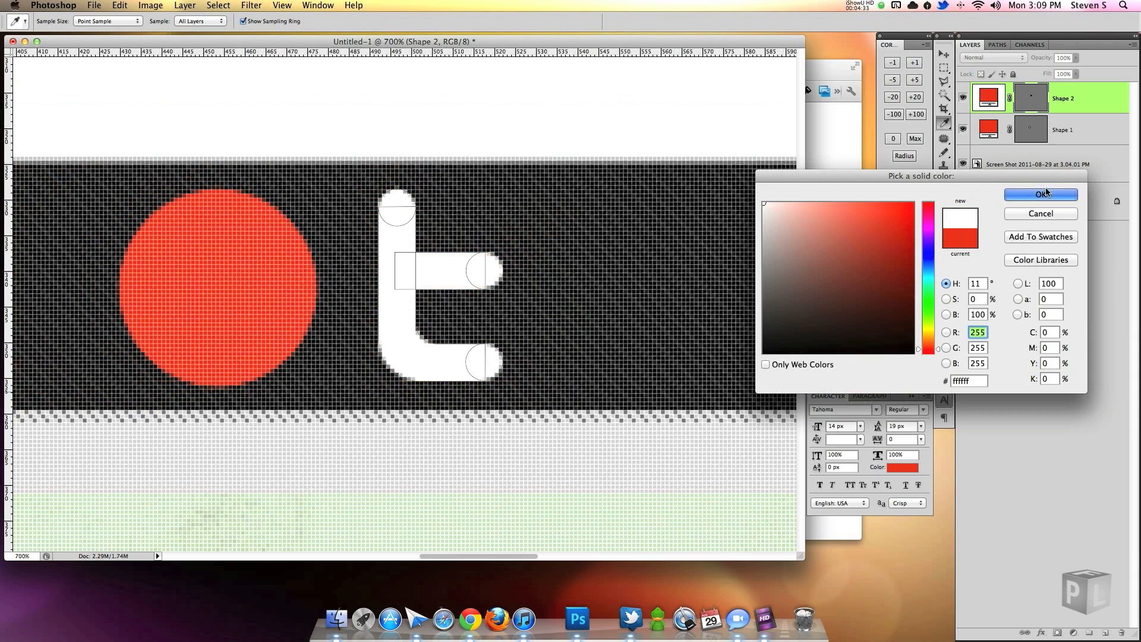
pyautogui.click(1041, 194)
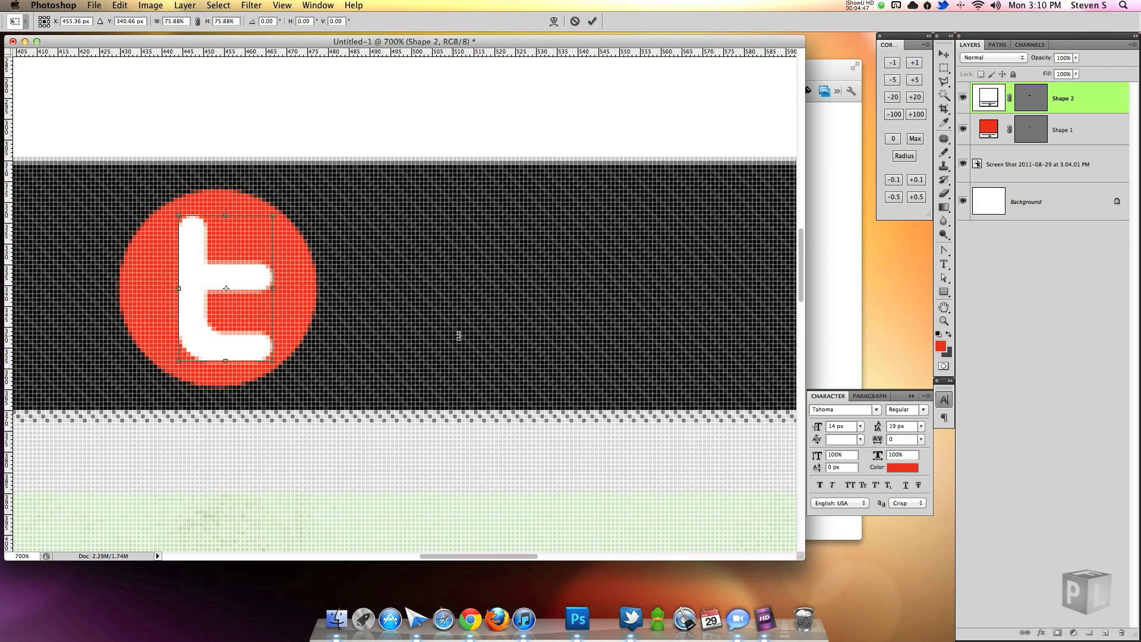
pyautogui.moveTo(112, 398)
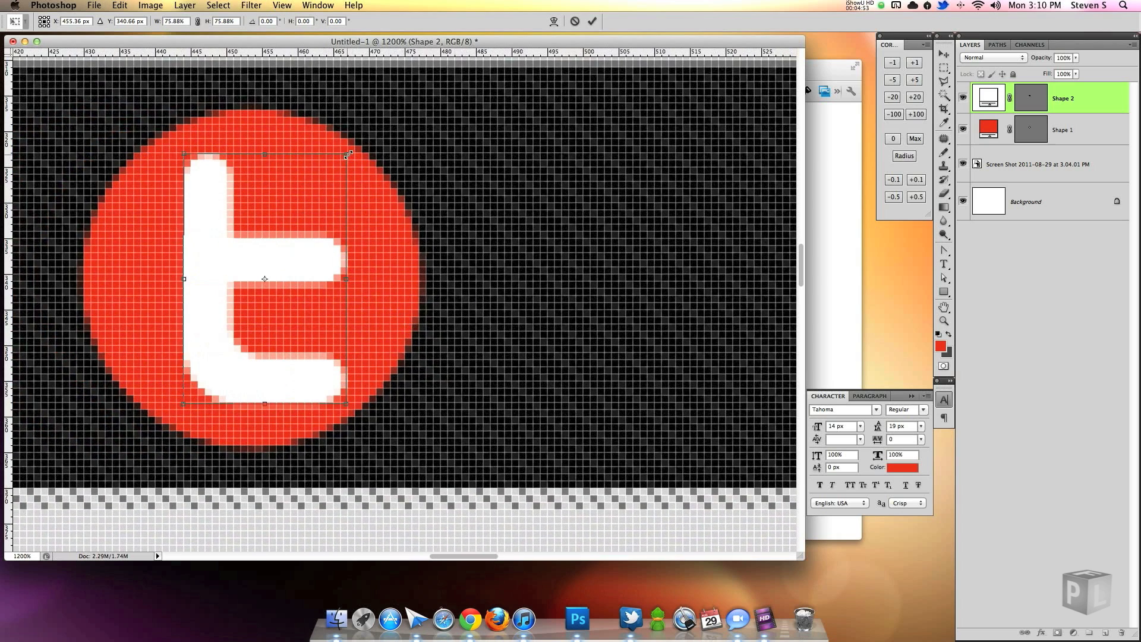
pyautogui.moveTo(347, 155); pyautogui.dragTo(341, 158)
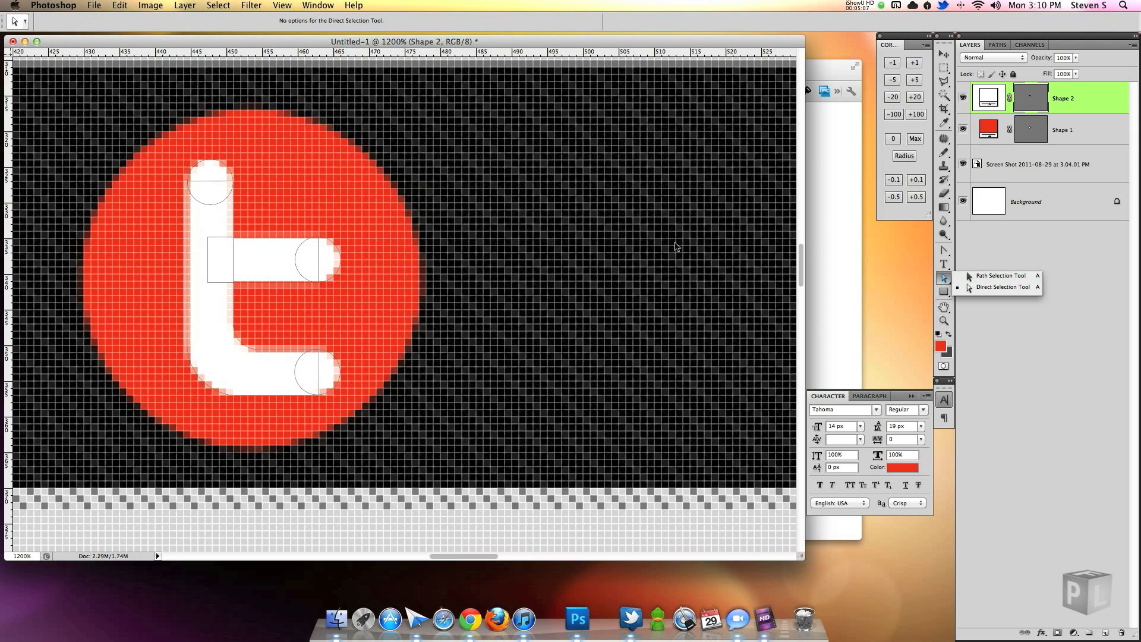
pyautogui.moveTo(1002, 286)
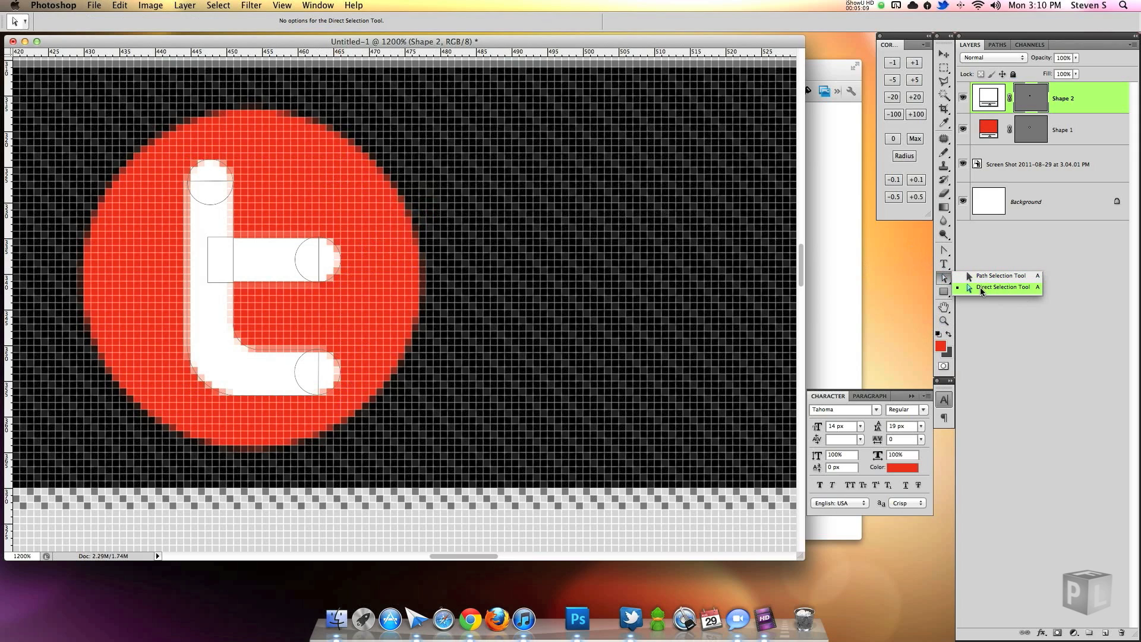
# Finalize the white t path, then select the red circle layer and bring up its colour settings.
pyautogui.click(1001, 275)
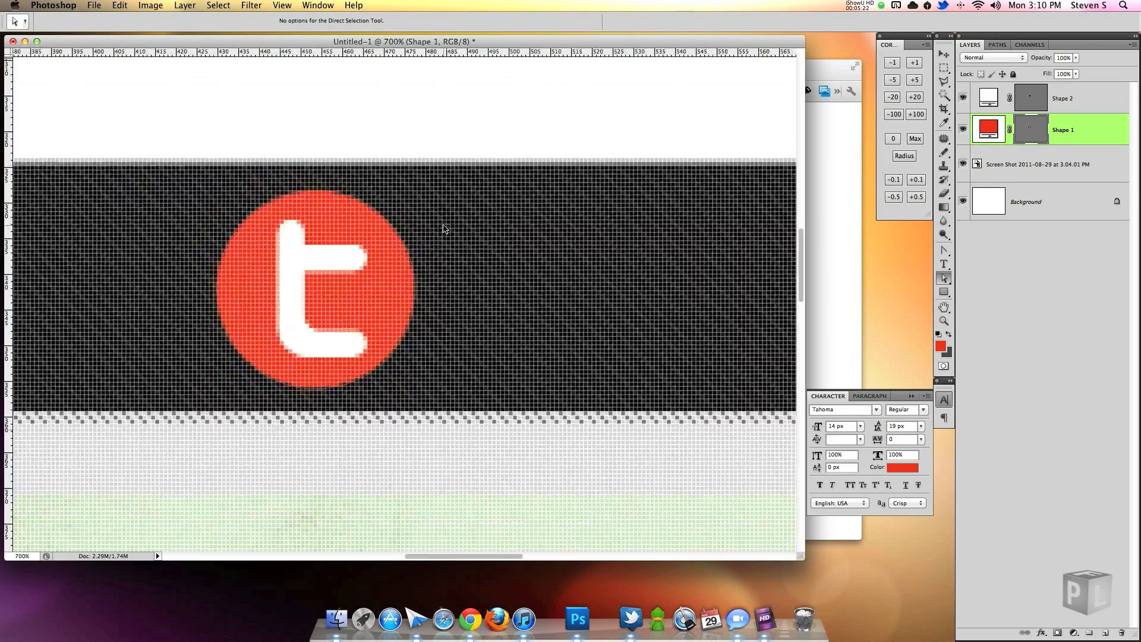
pyautogui.click(1062, 99)
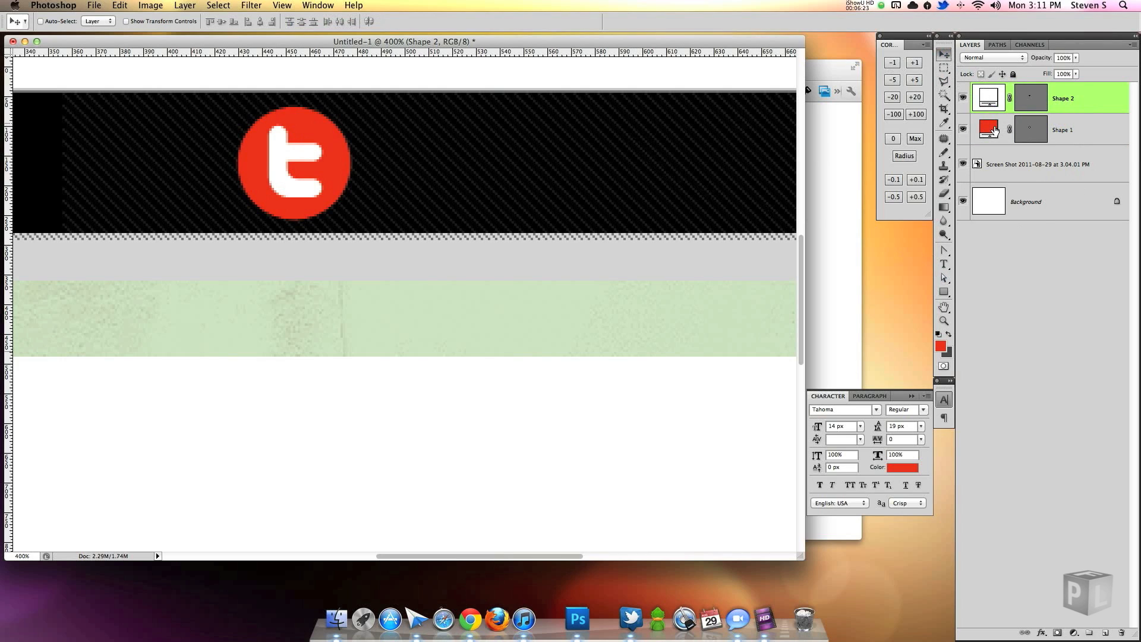
pyautogui.click(1063, 130)
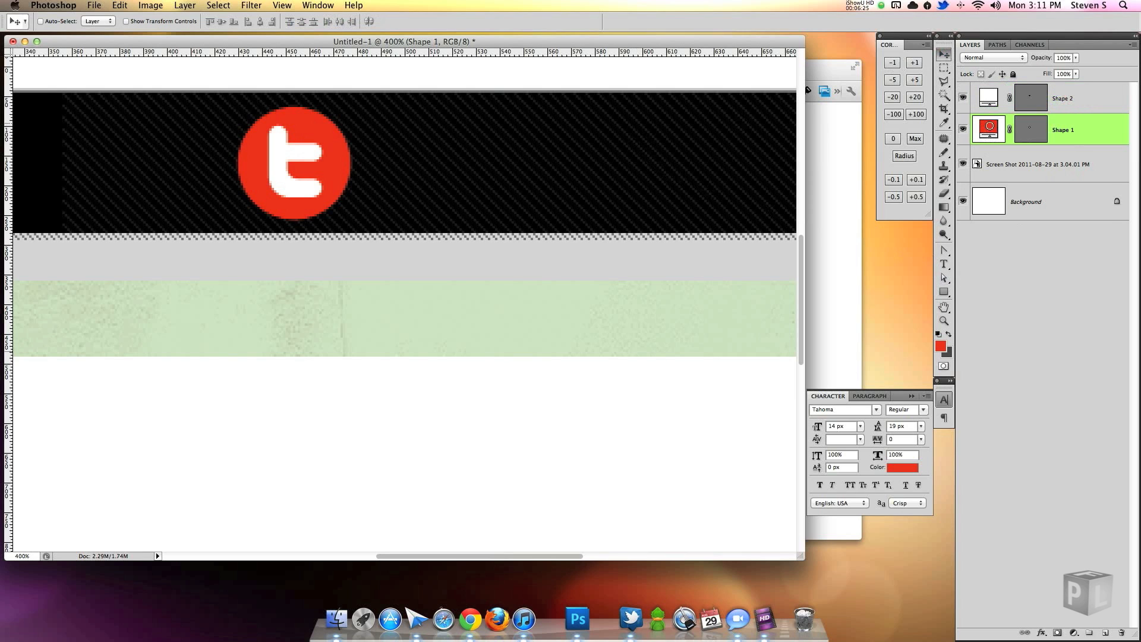
pyautogui.click(904, 467)
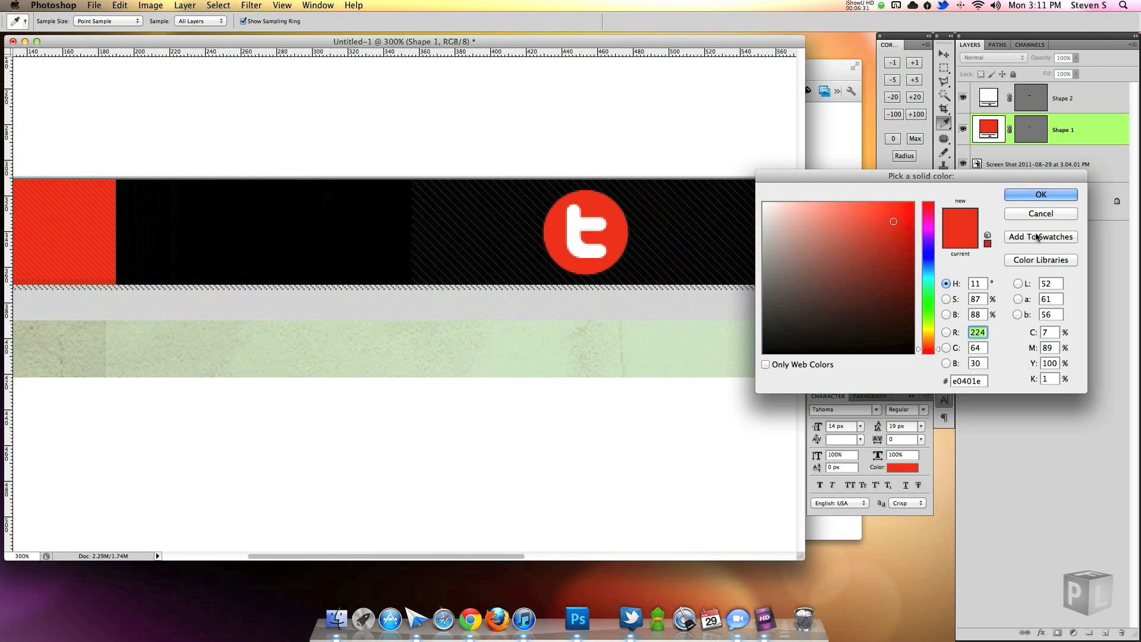
# Give the red circle a light-coloured drop shadow, an inner shadow and a stroke outline.
pyautogui.click(1040, 193)
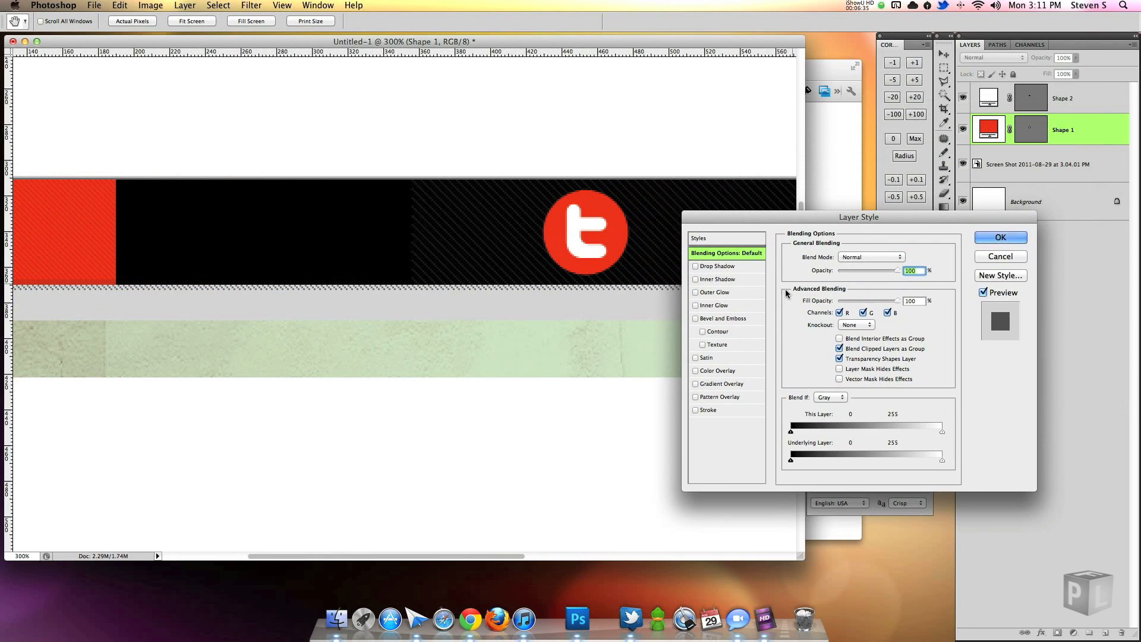
pyautogui.click(718, 265)
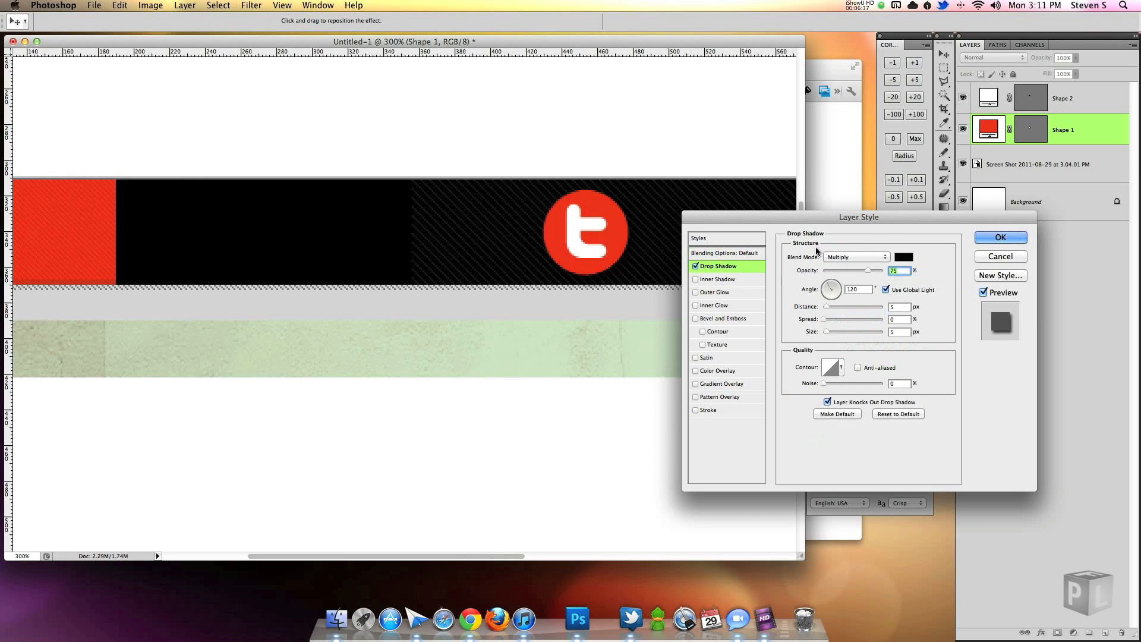
pyautogui.click(904, 256)
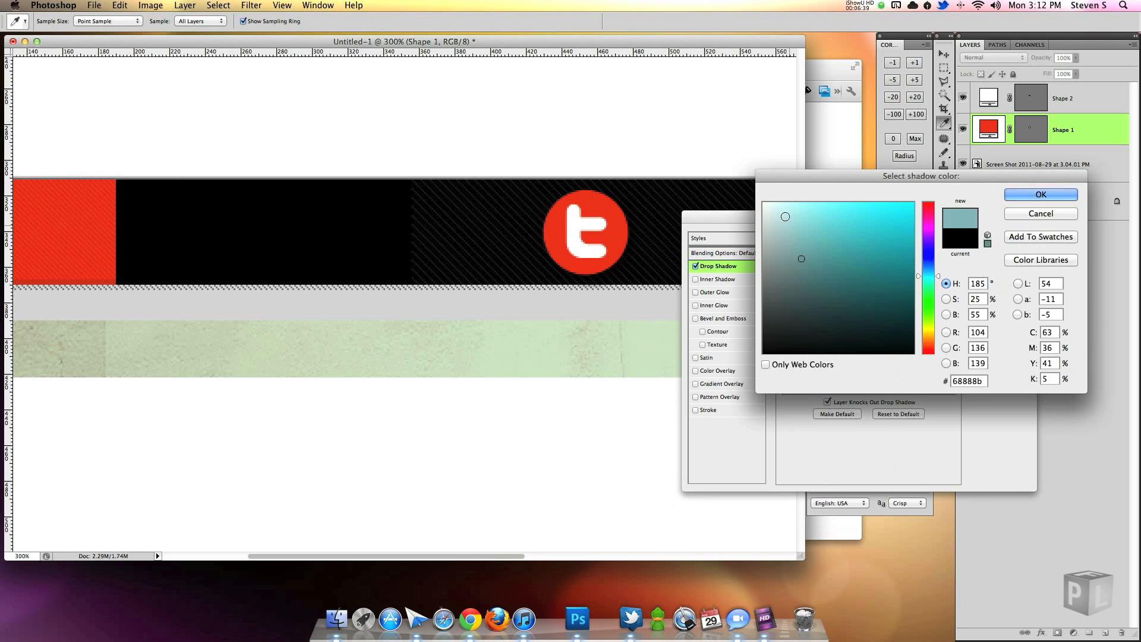
pyautogui.click(1039, 194)
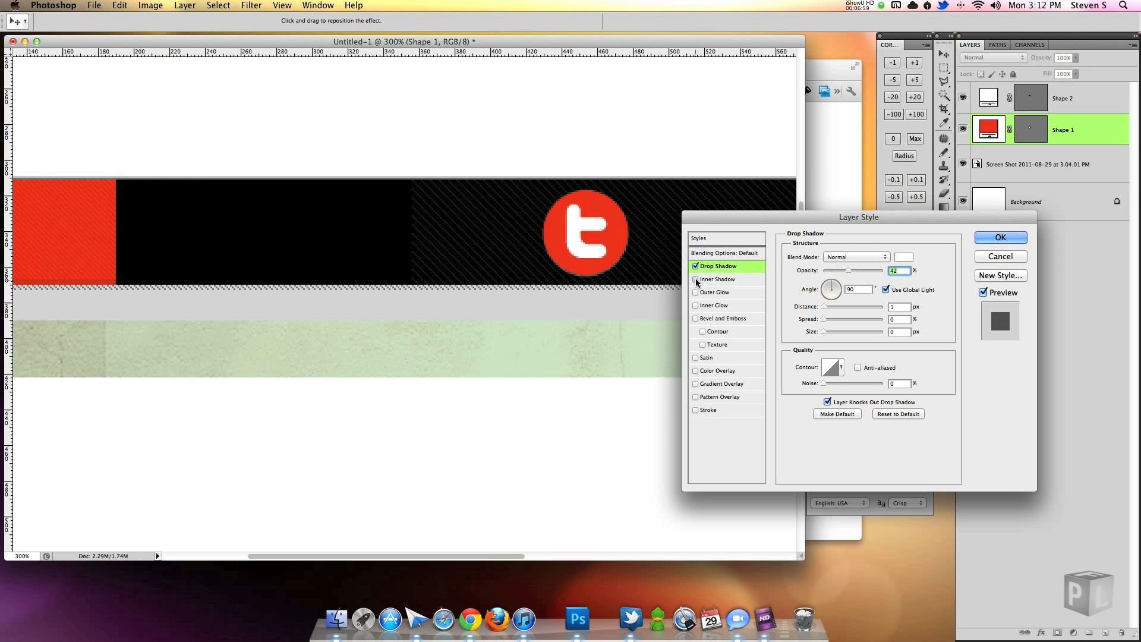
pyautogui.click(716, 278)
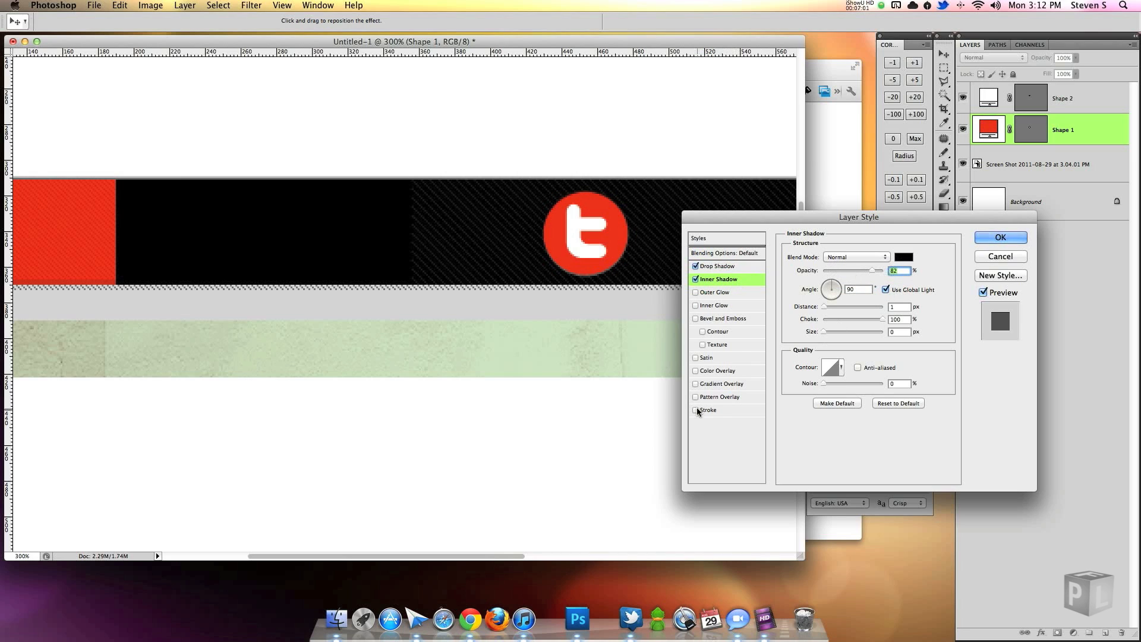
pyautogui.click(696, 410)
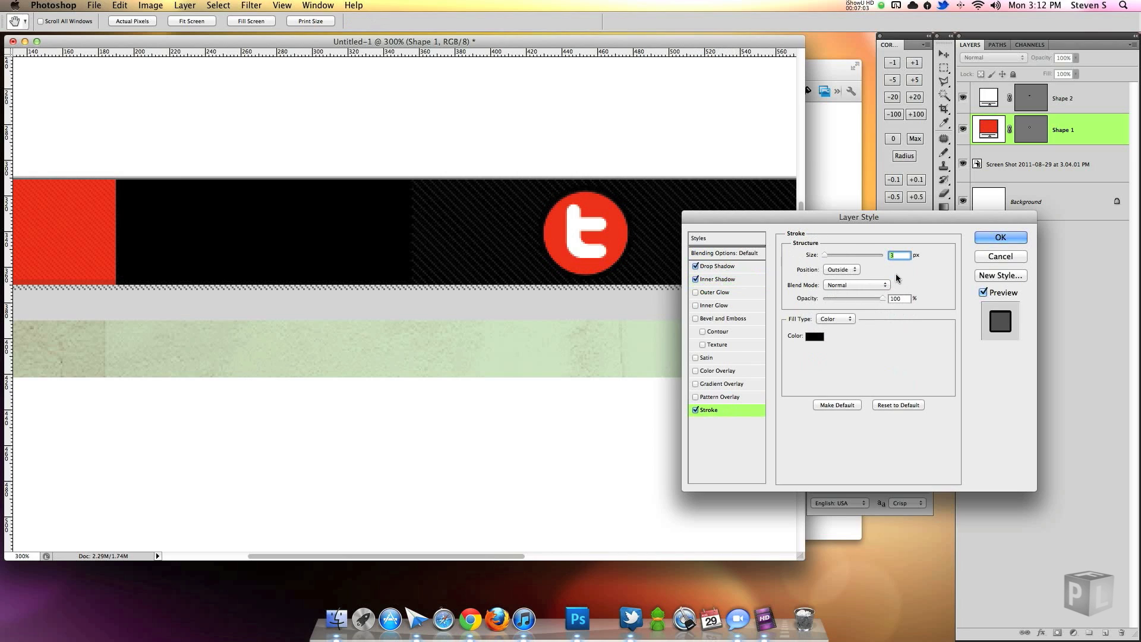
# Set the outline colour to red, review the inner shadow, turn off the drop shadow and apply the style.
pyautogui.click(815, 336)
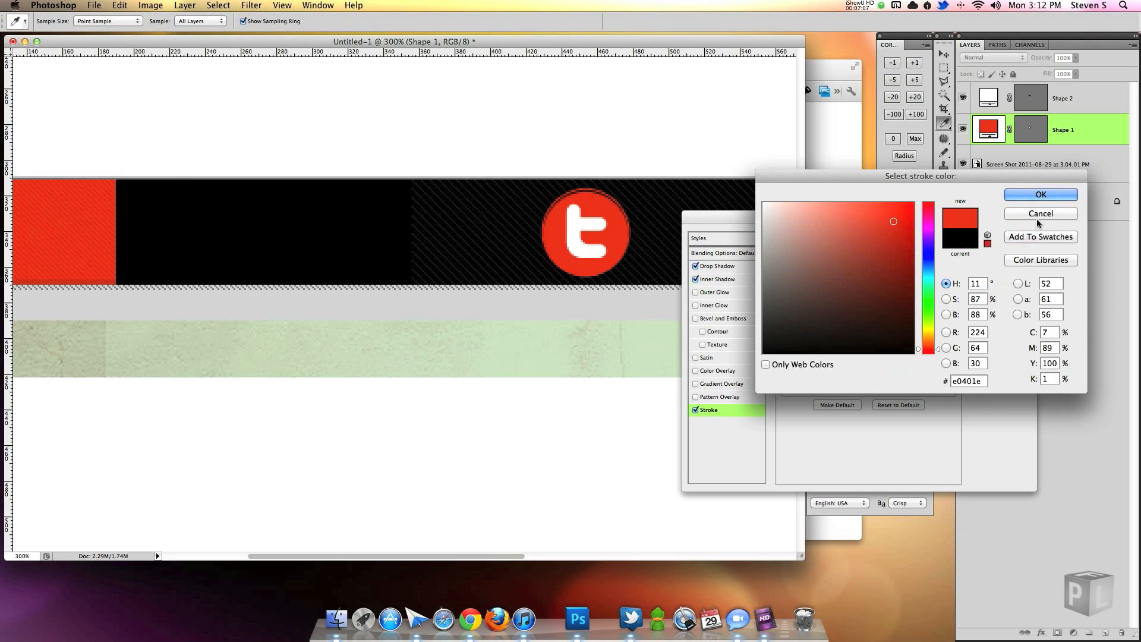
pyautogui.click(1040, 194)
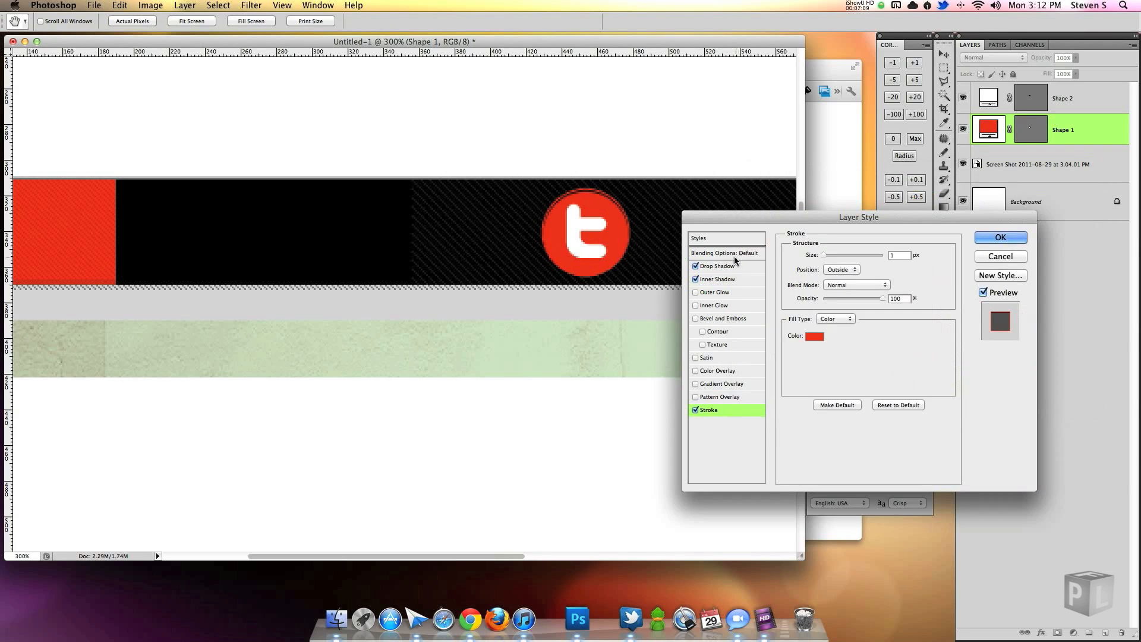
pyautogui.click(718, 265)
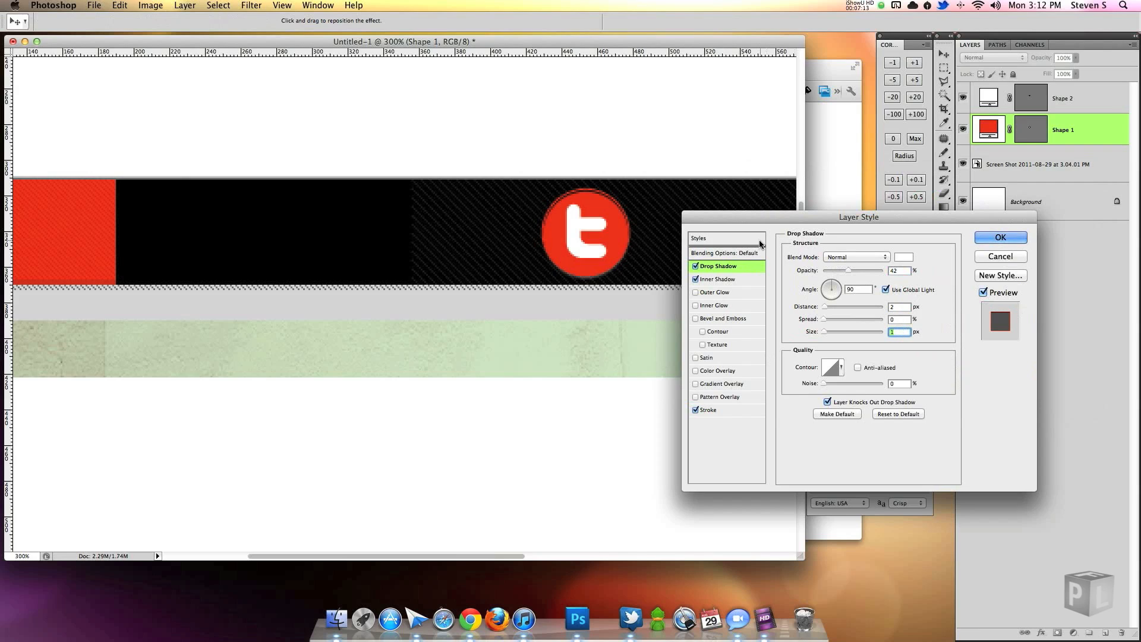
pyautogui.click(718, 278)
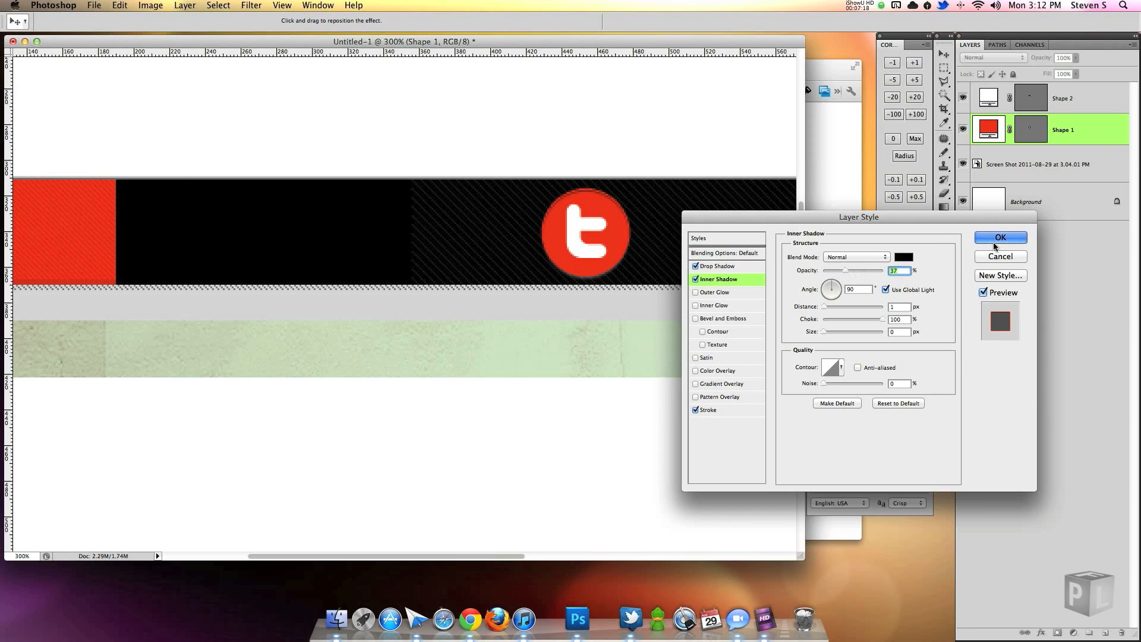
pyautogui.click(1000, 238)
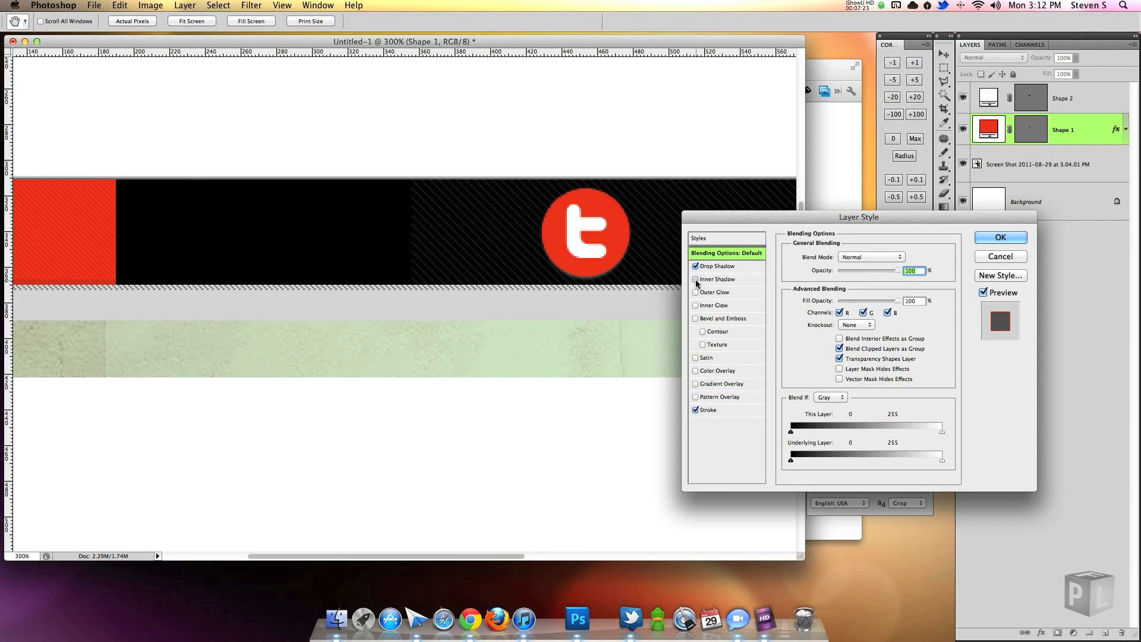
pyautogui.click(695, 278)
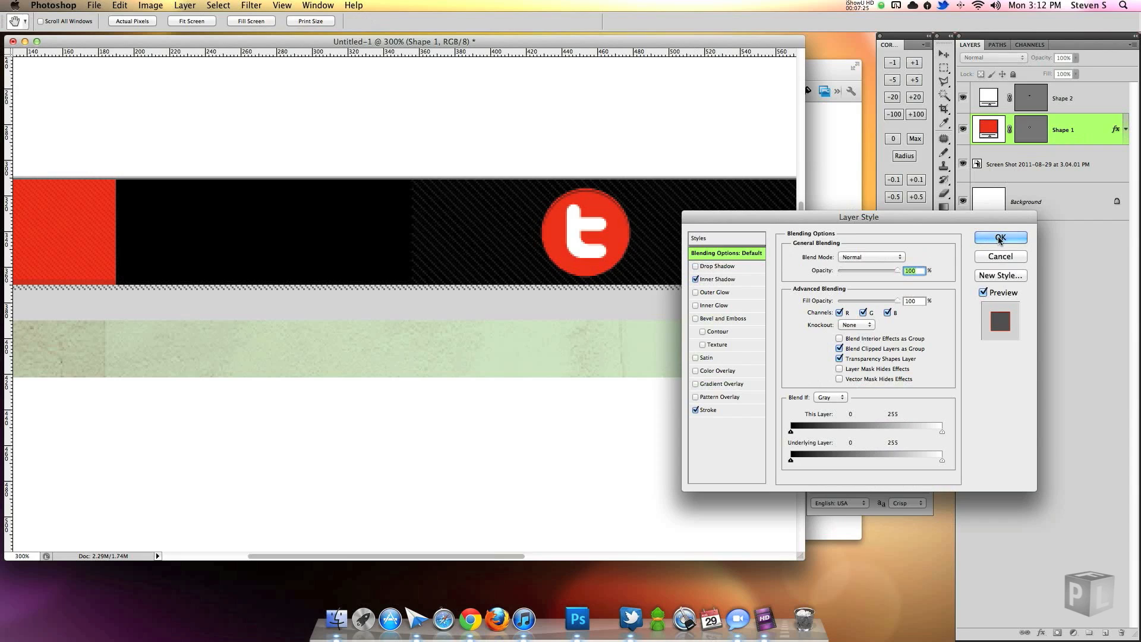
pyautogui.click(999, 239)
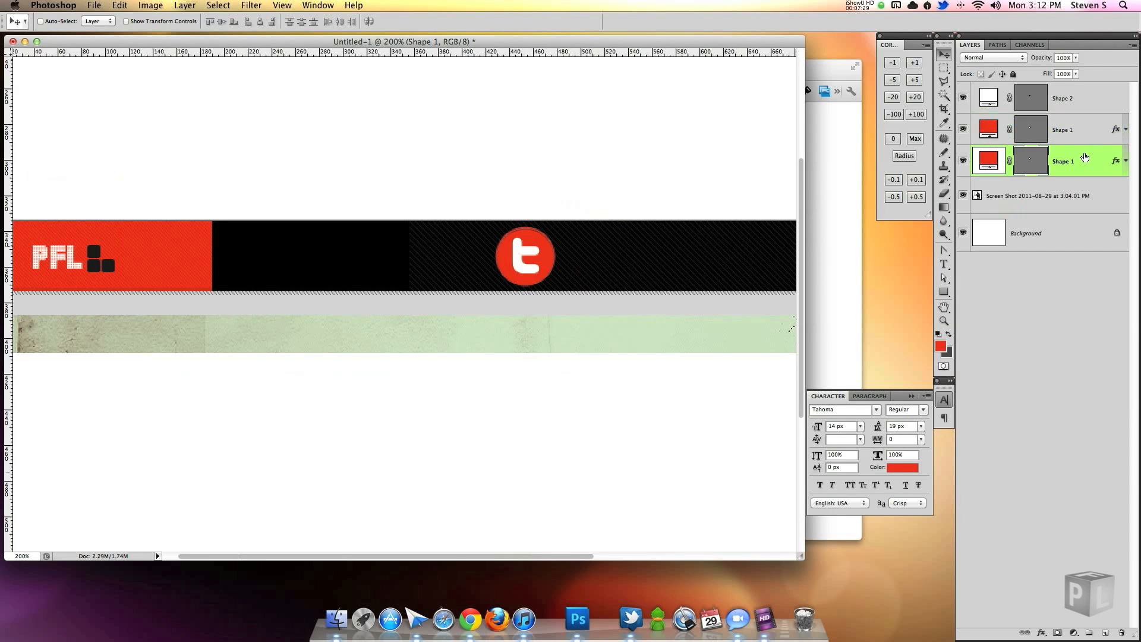
# Rename the duplicated circle layers normal and Hover and clear the normal layer's effects.
pyautogui.doubleClick(1063, 160)
pyautogui.write('Hover')
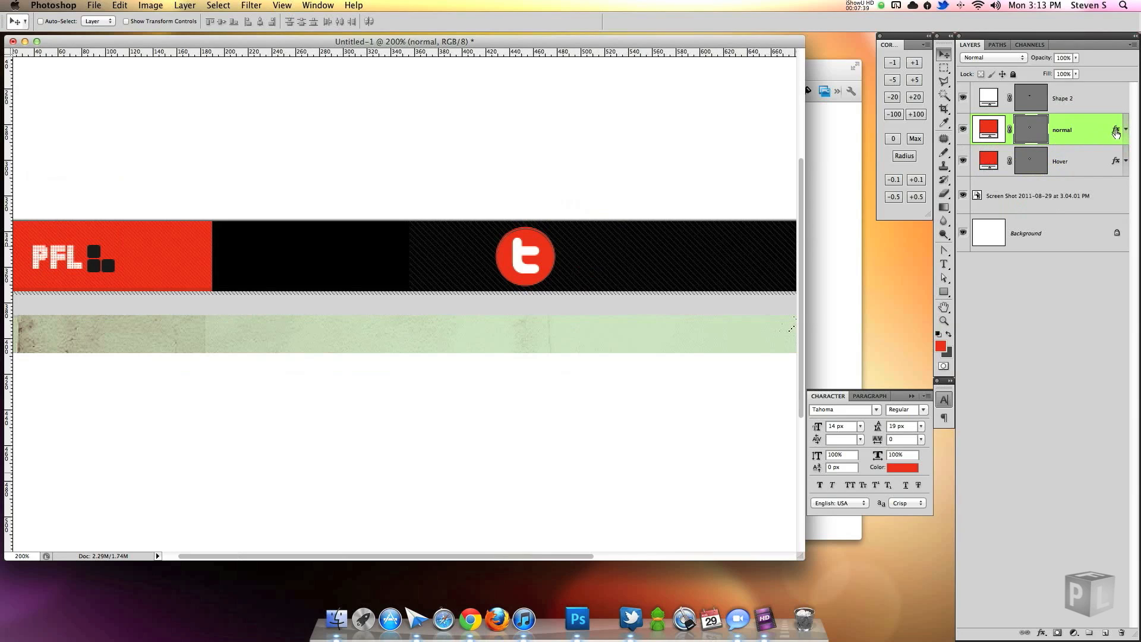
pyautogui.click(1117, 132)
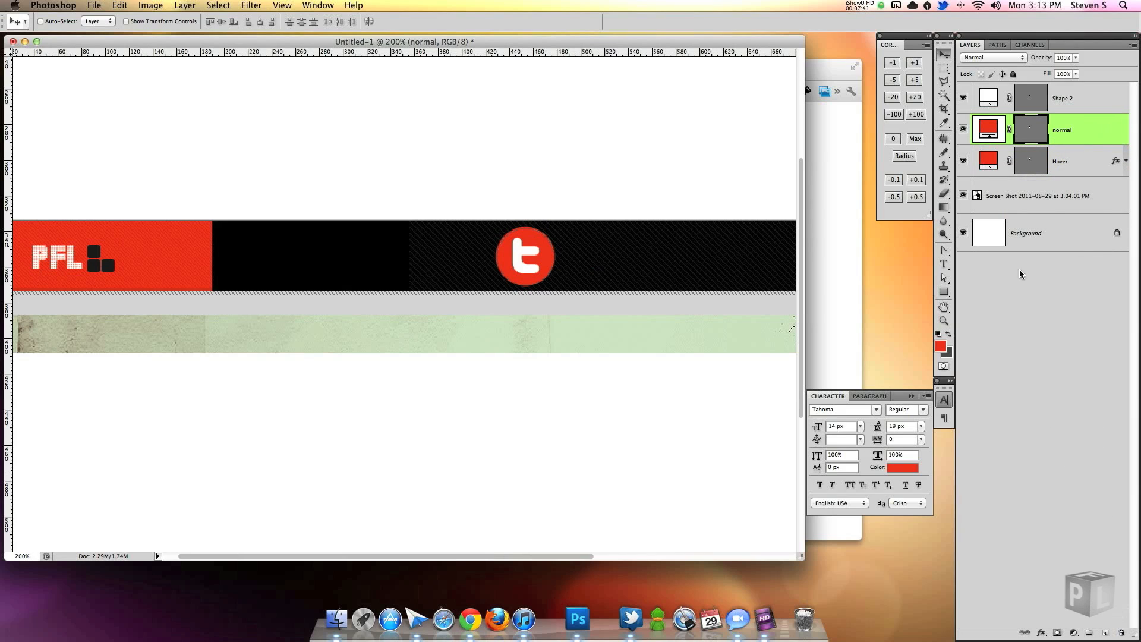
pyautogui.click(1039, 195)
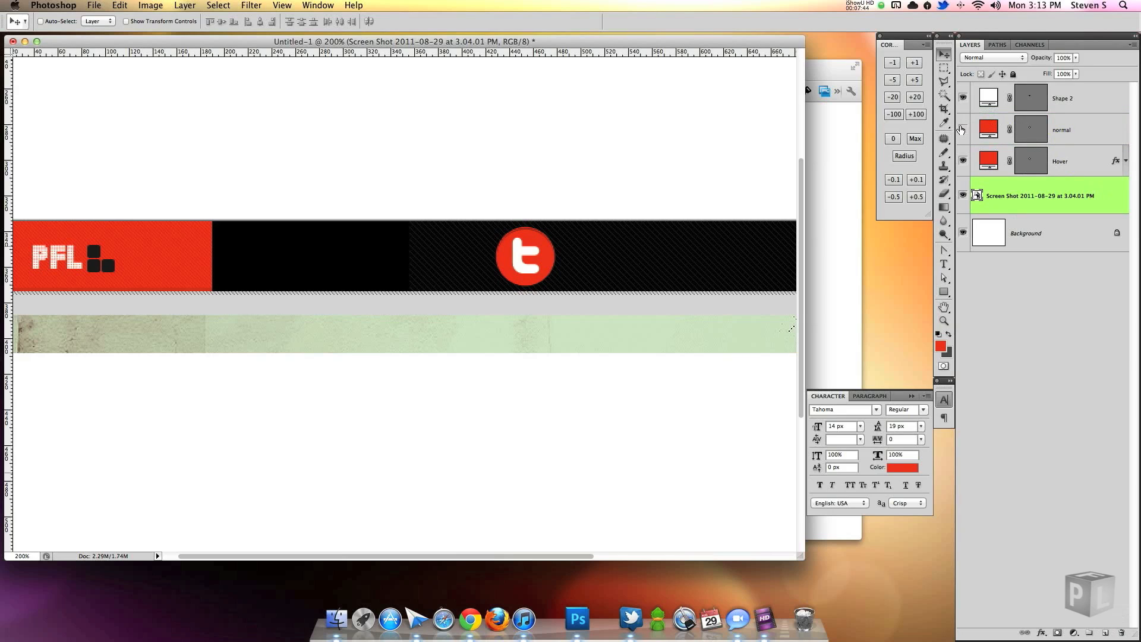
pyautogui.click(1063, 129)
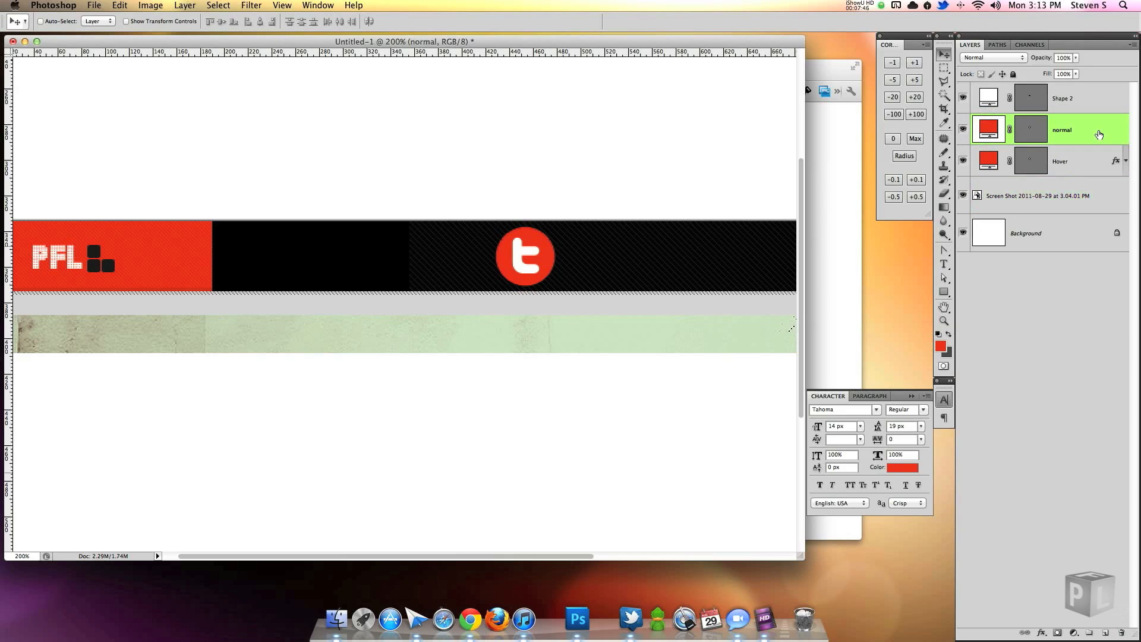
# Give the normal circle layer a 1px red stroke.
pyautogui.doubleClick(1063, 129)
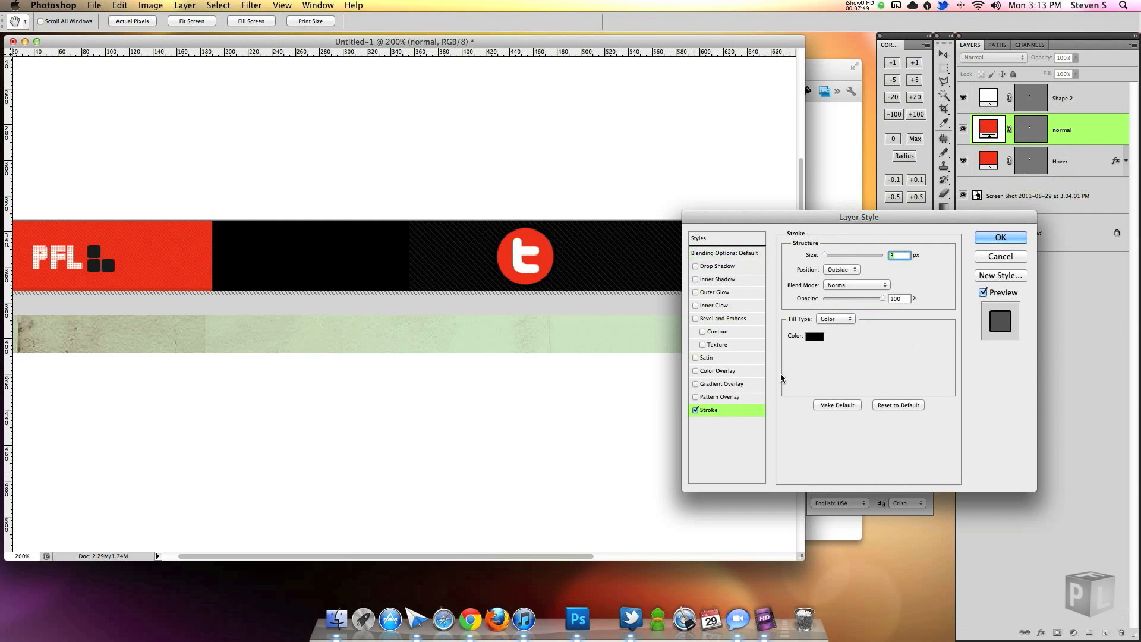
pyautogui.click(813, 336)
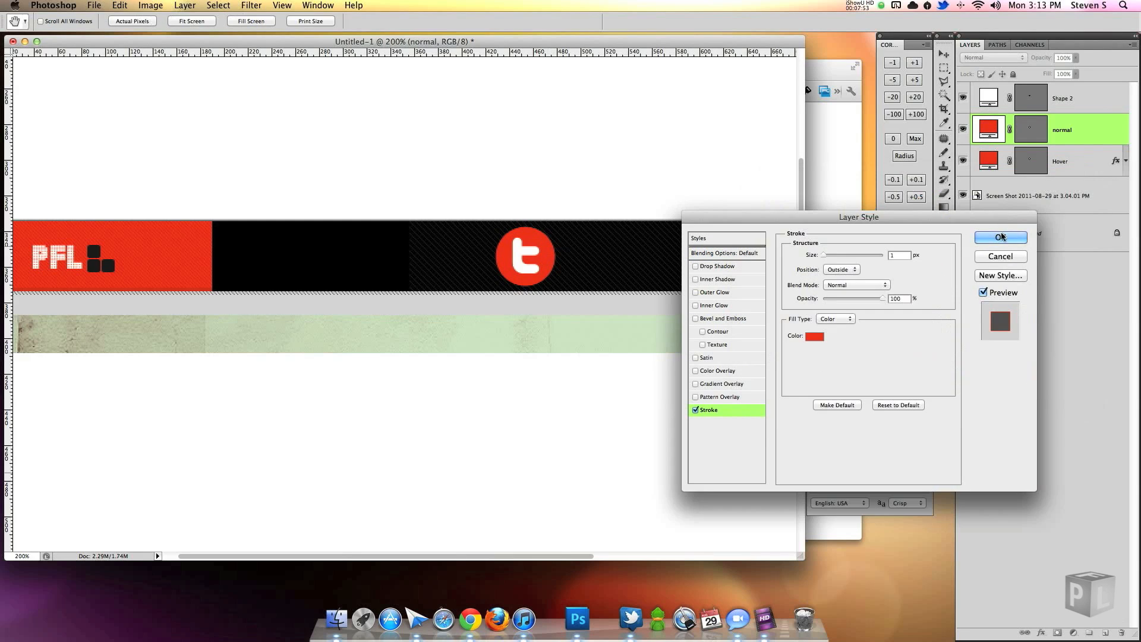
pyautogui.click(1000, 238)
pyautogui.write('twitter')
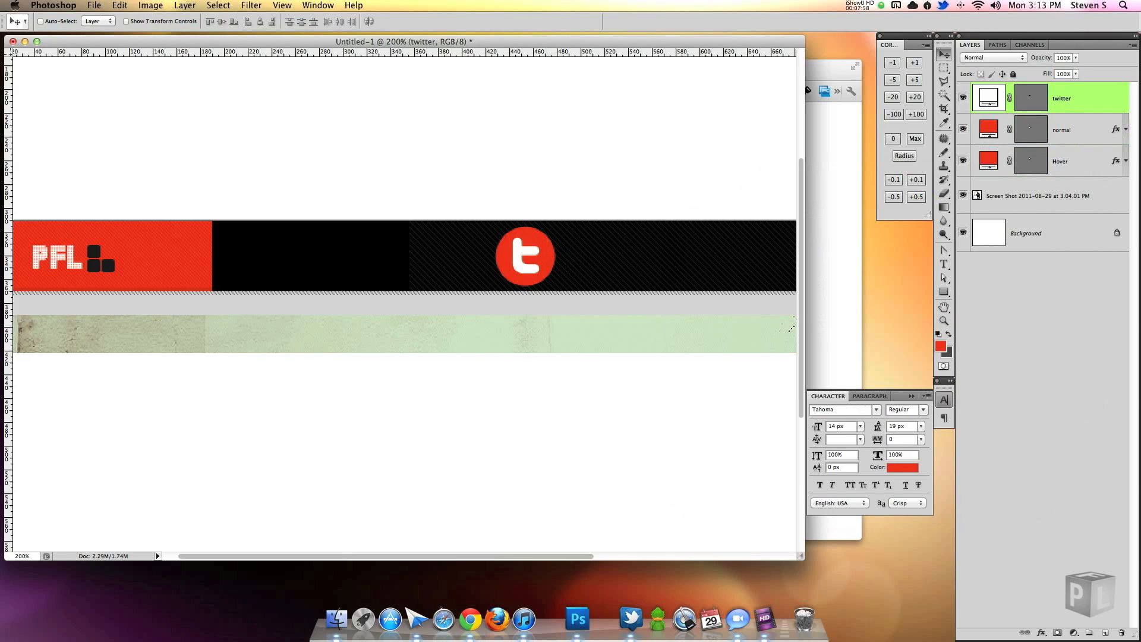
pyautogui.moveTo(789, 186)
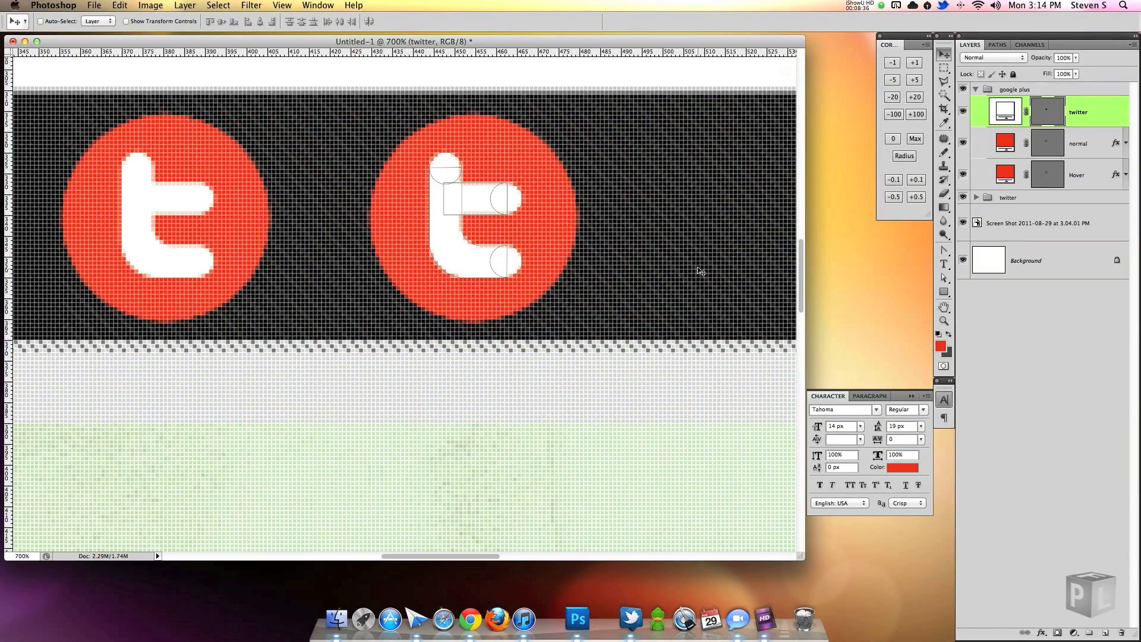
pyautogui.moveTo(649, 282)
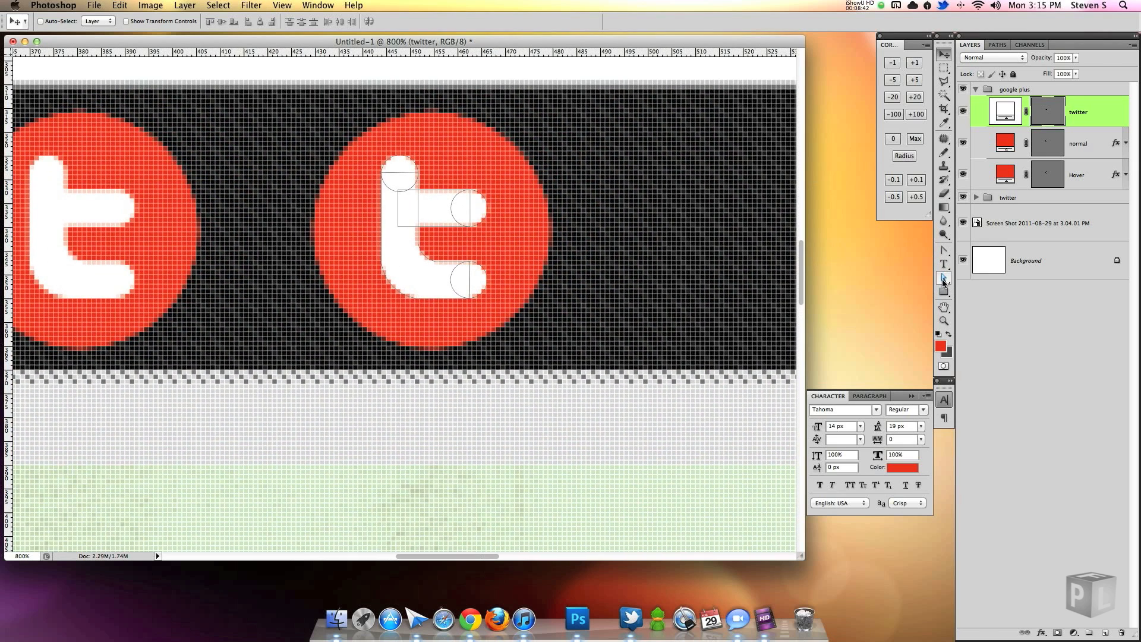
# Delete path points of the white 't' with Direct Selection, leaving one rounded horizontal bar.
pyautogui.click(942, 278)
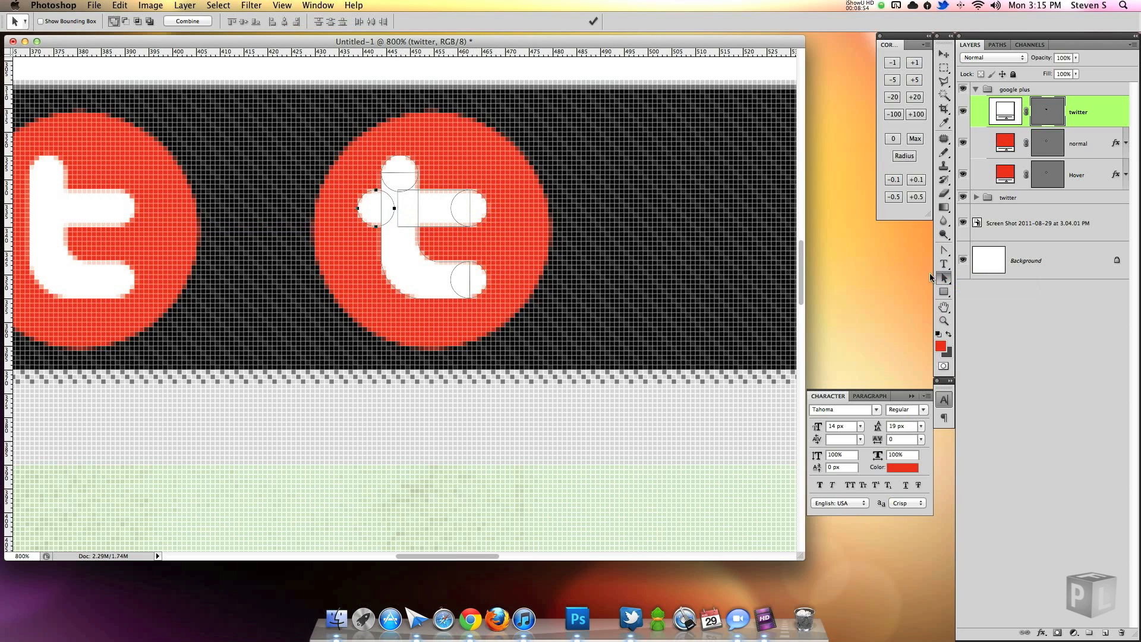
pyautogui.moveTo(615, 261)
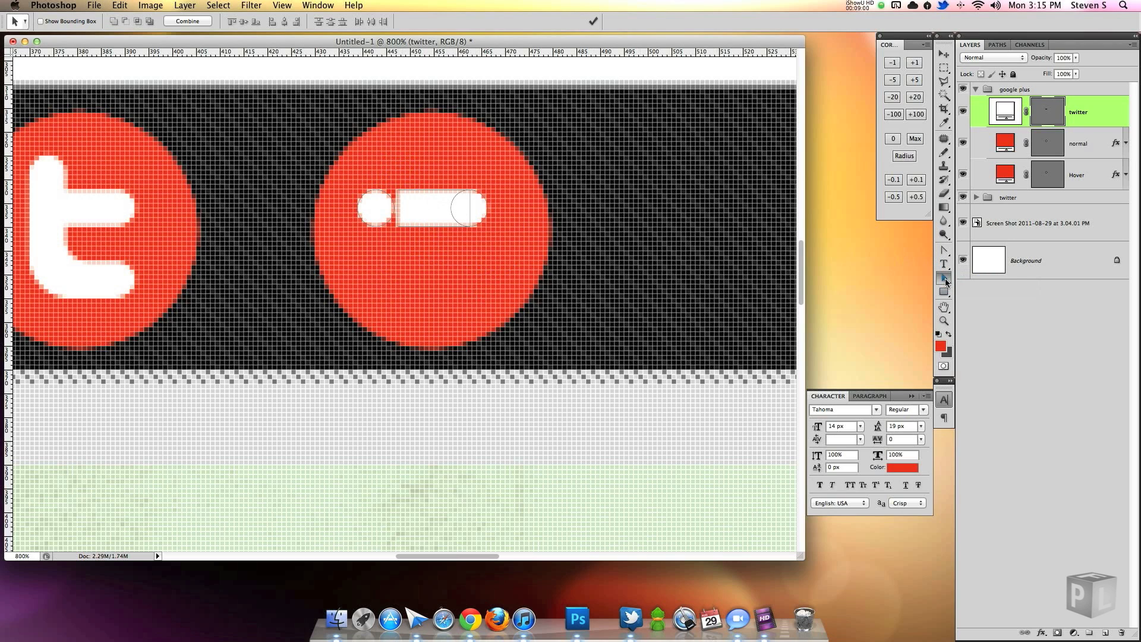
pyautogui.click(1077, 144)
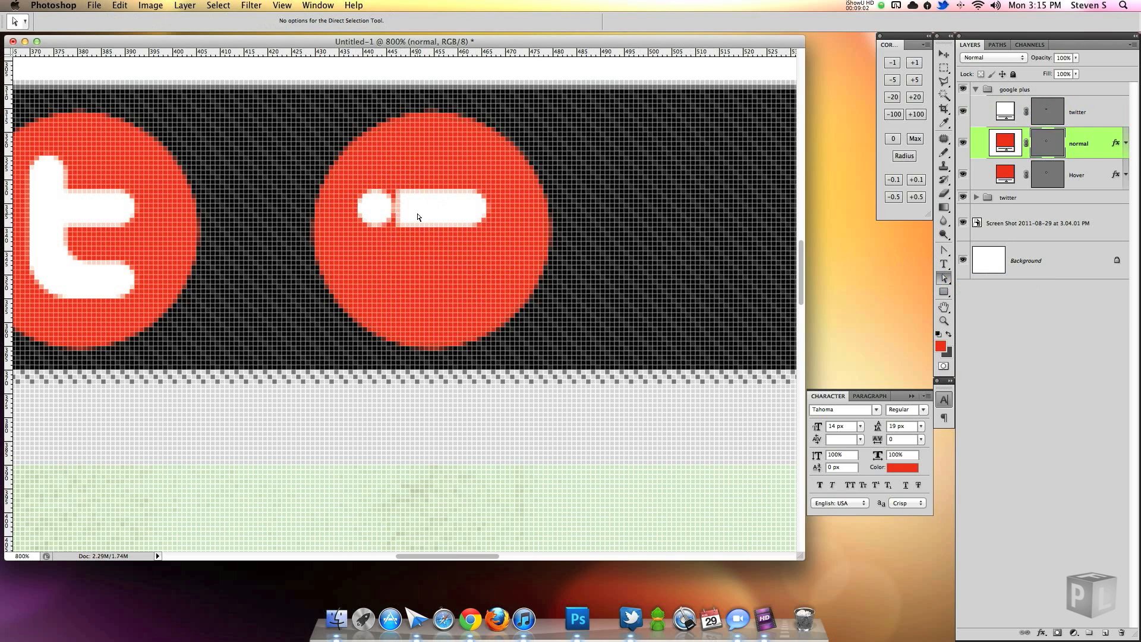
pyautogui.click(1077, 112)
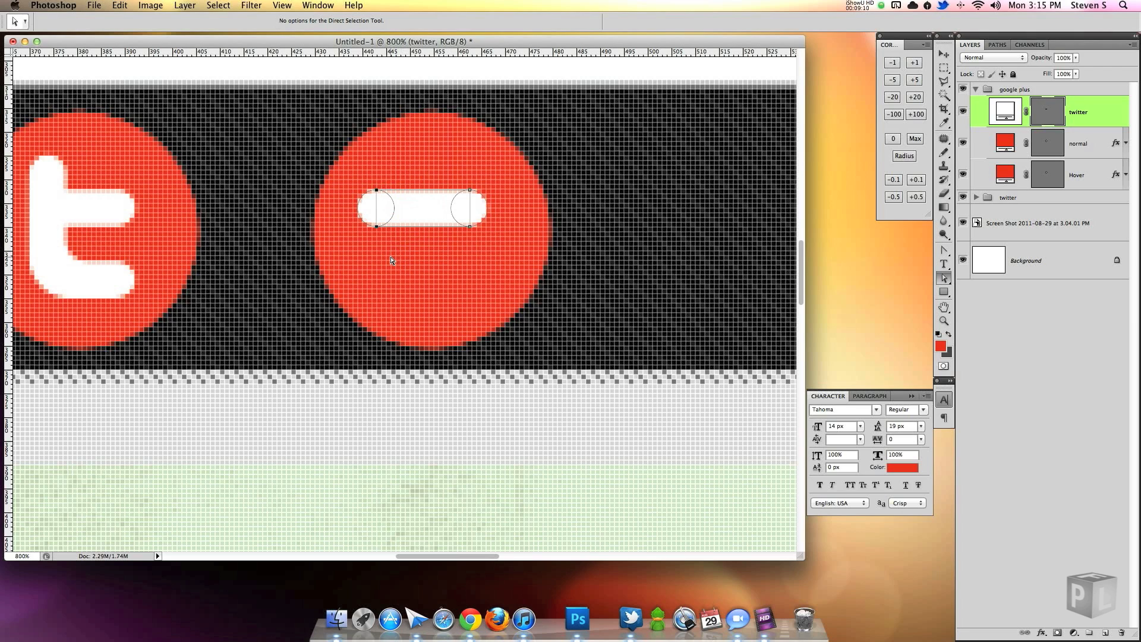
pyautogui.moveTo(1018, 183)
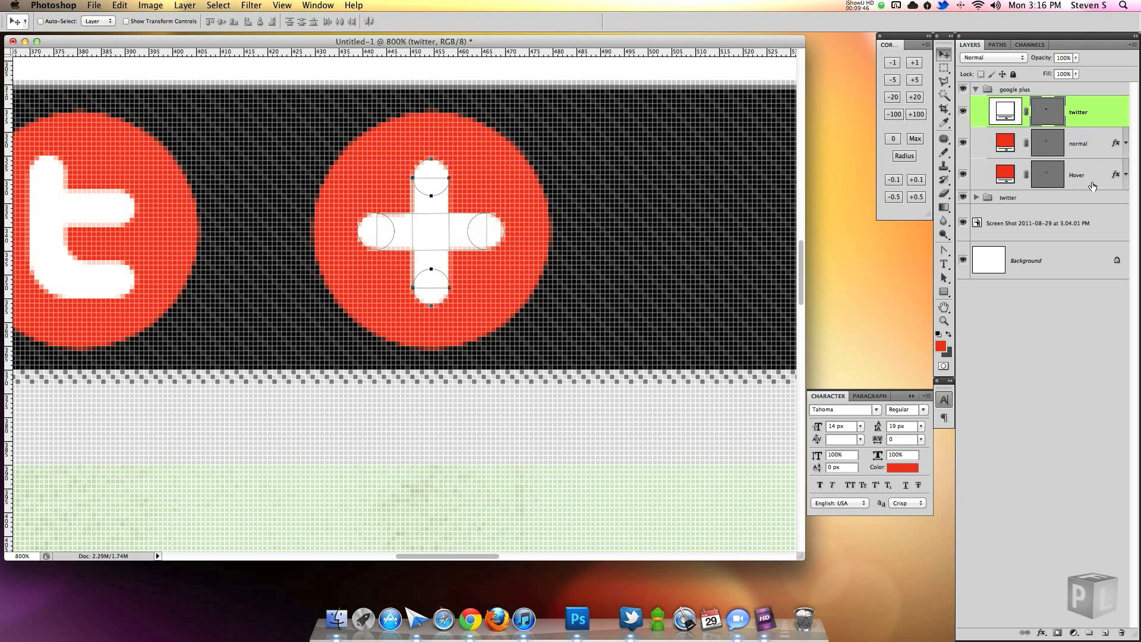
# Duplicate and rotate the bar path into a white plus sign, then select the Hover circle layer.
pyautogui.click(1077, 175)
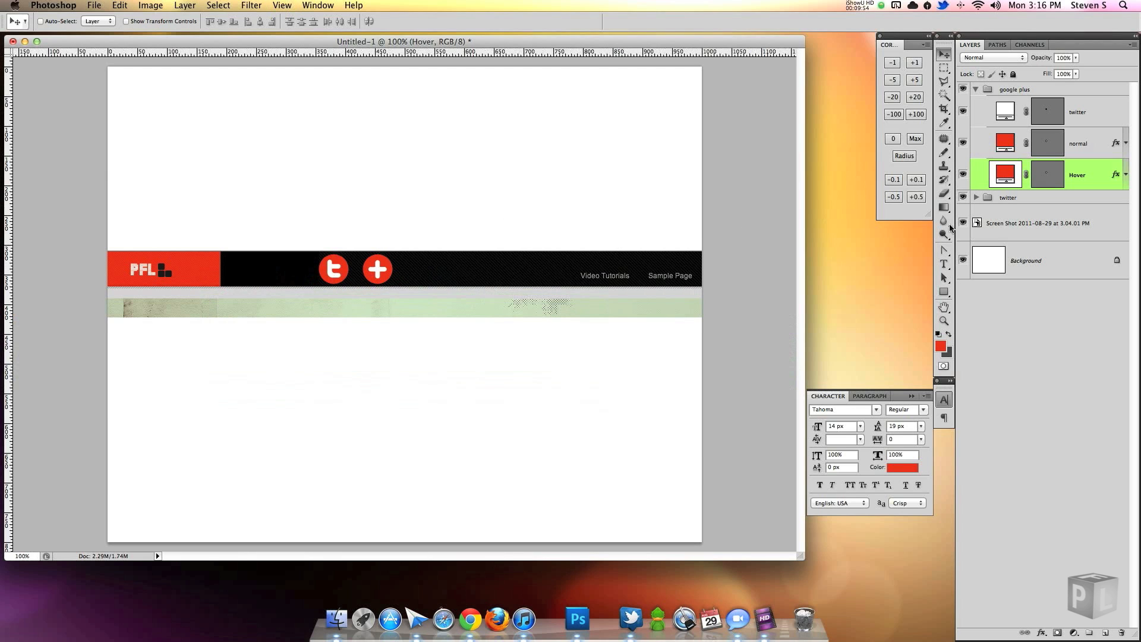
# Fold the google plus group and select it together with the twitter group.
pyautogui.click(1015, 89)
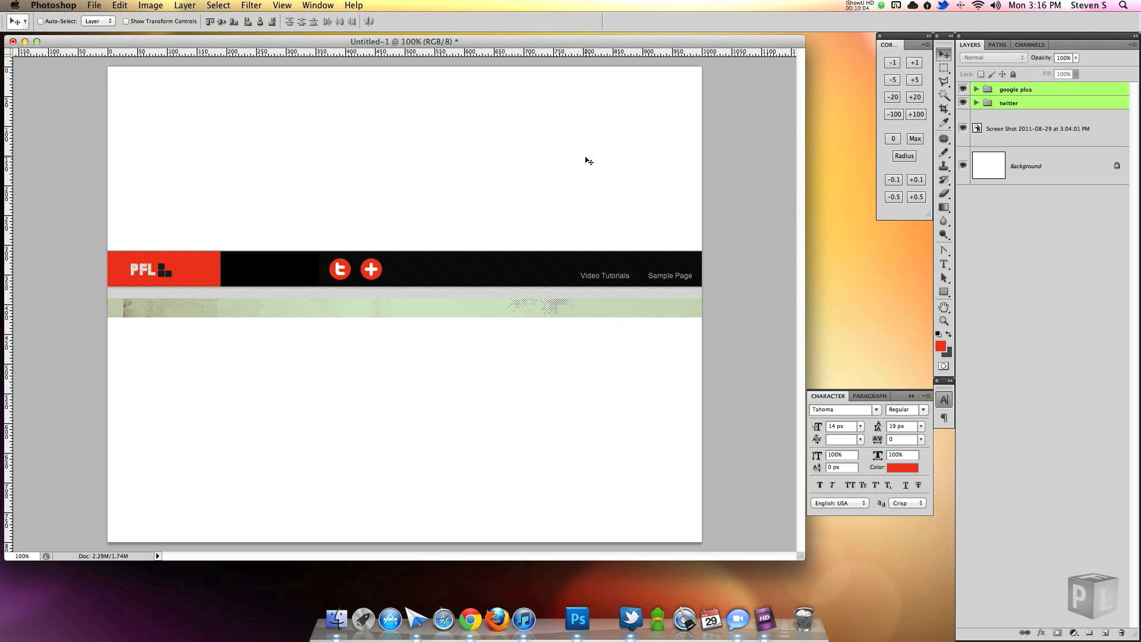
pyautogui.moveTo(867, 20)
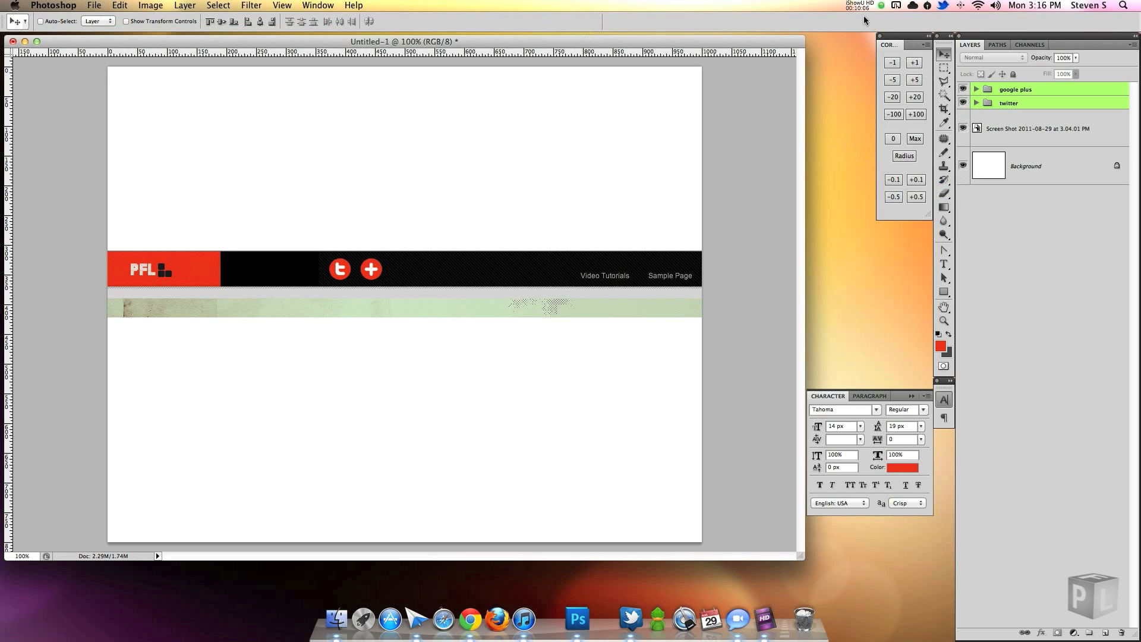
pyautogui.click(1015, 89)
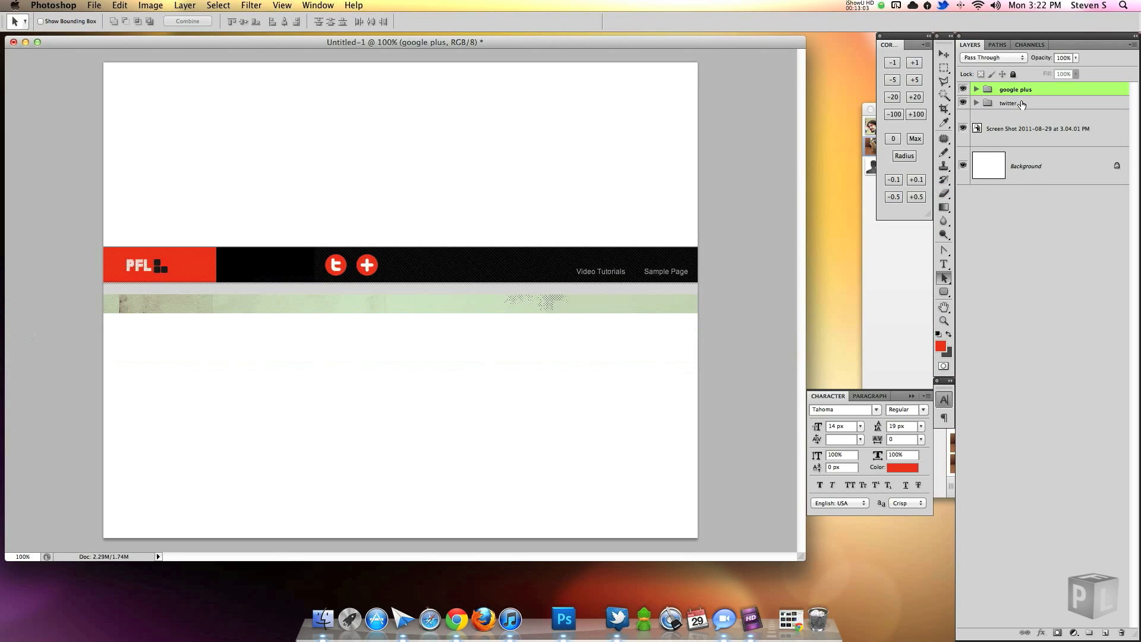
pyautogui.click(1009, 102)
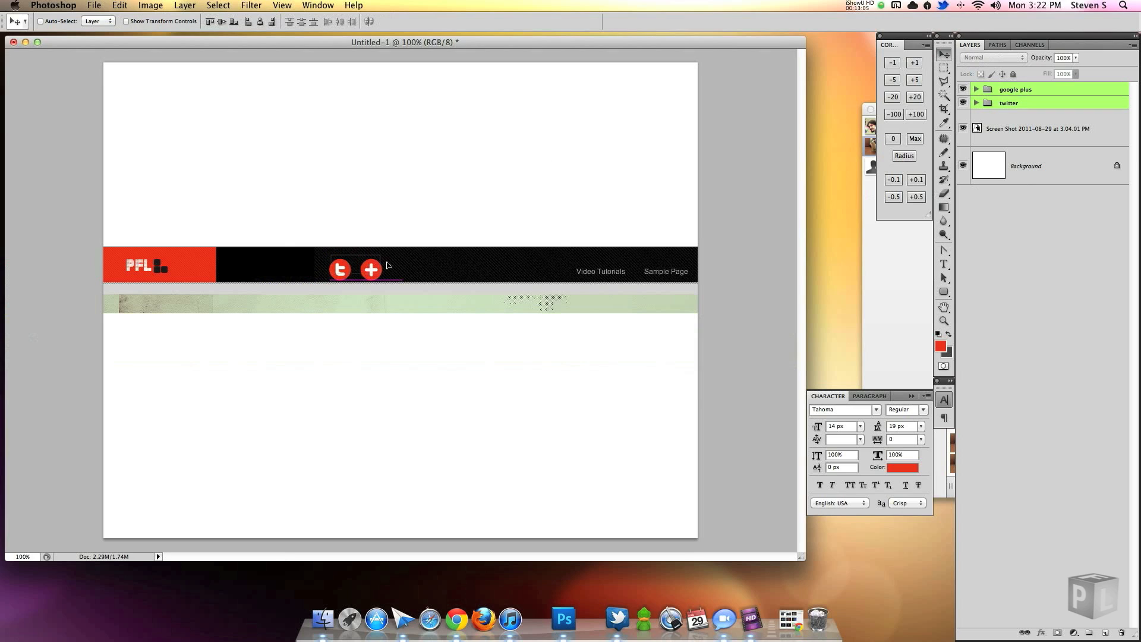